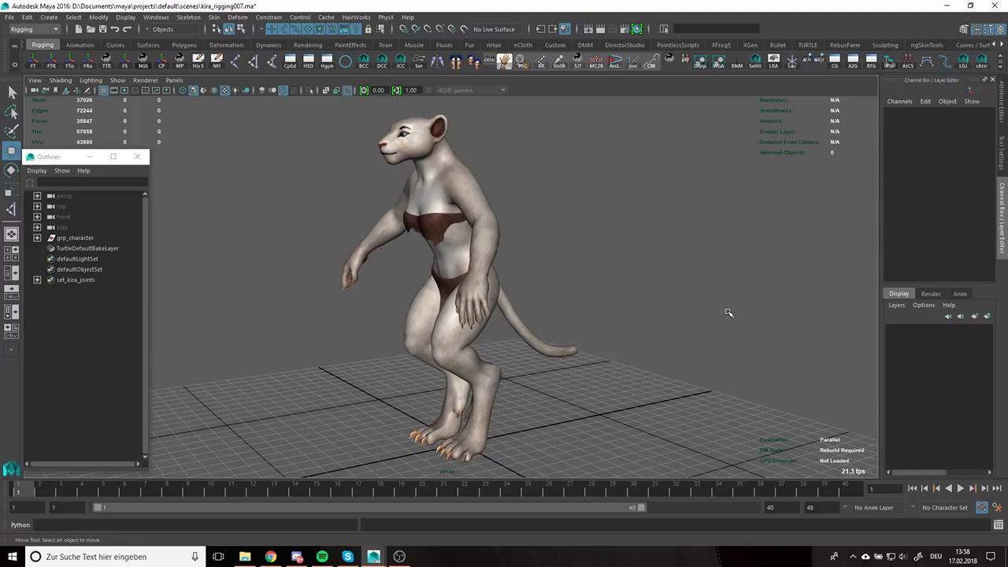
pyautogui.moveTo(690, 294)
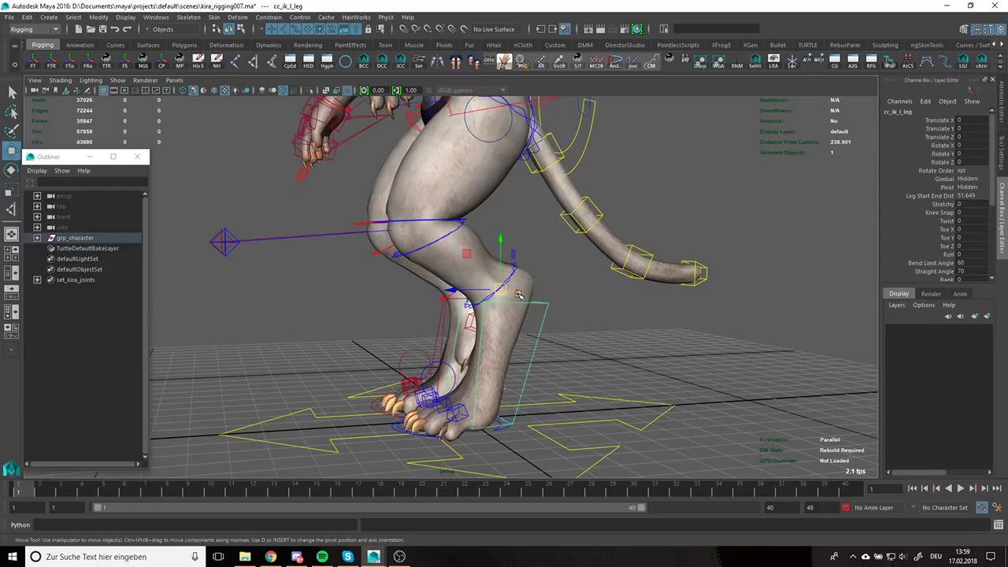
pyautogui.moveTo(508, 294)
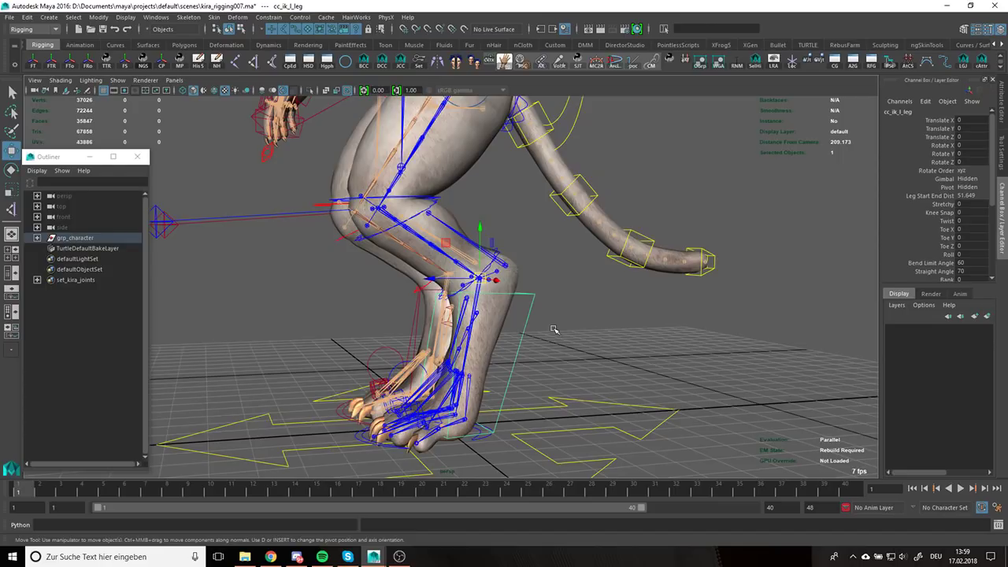
pyautogui.moveTo(564, 261)
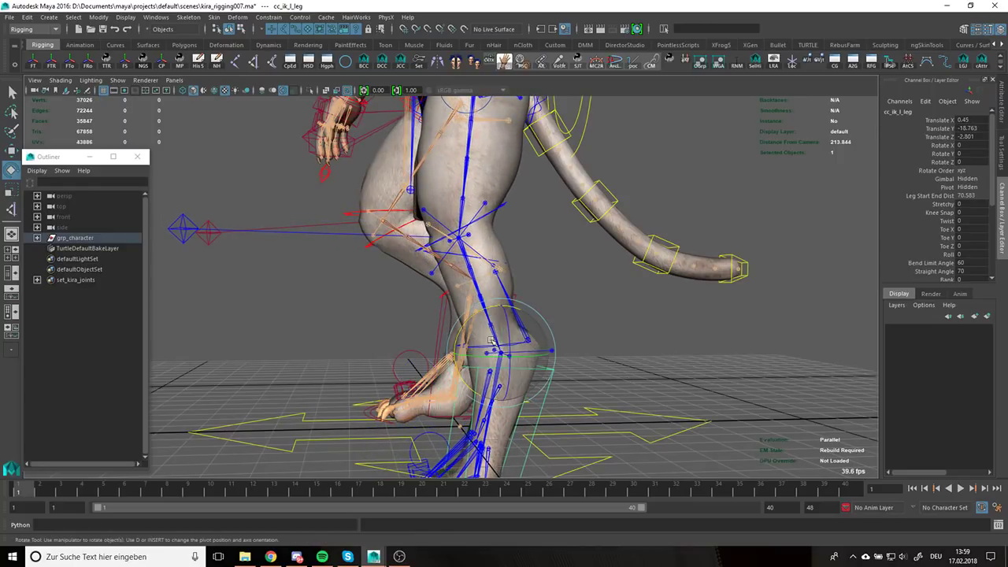
# Raise the left foot via cc_ik_l_leg to check the foot roll
pyautogui.moveTo(489, 339); pyautogui.dragTo(533, 326)
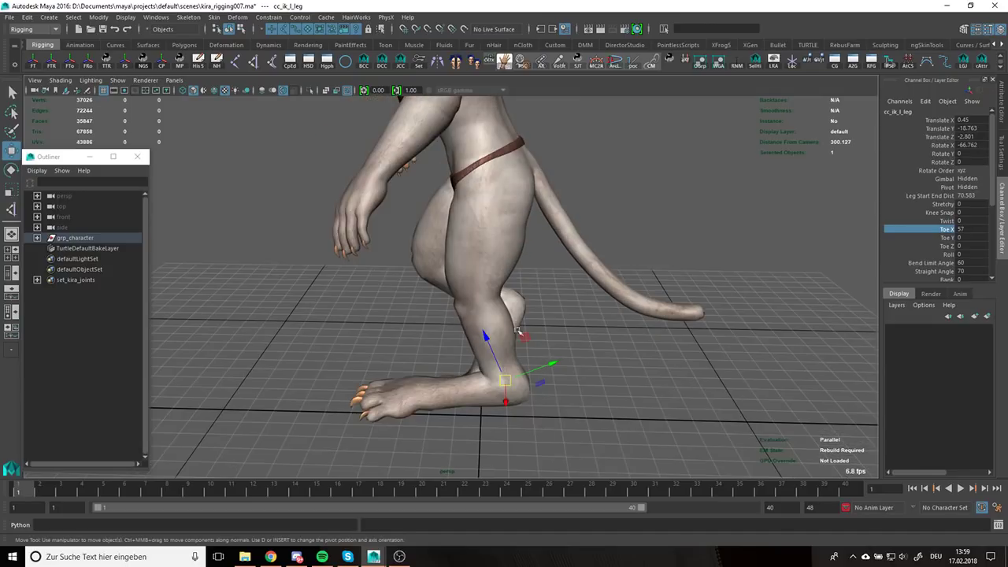
pyautogui.moveTo(482, 220)
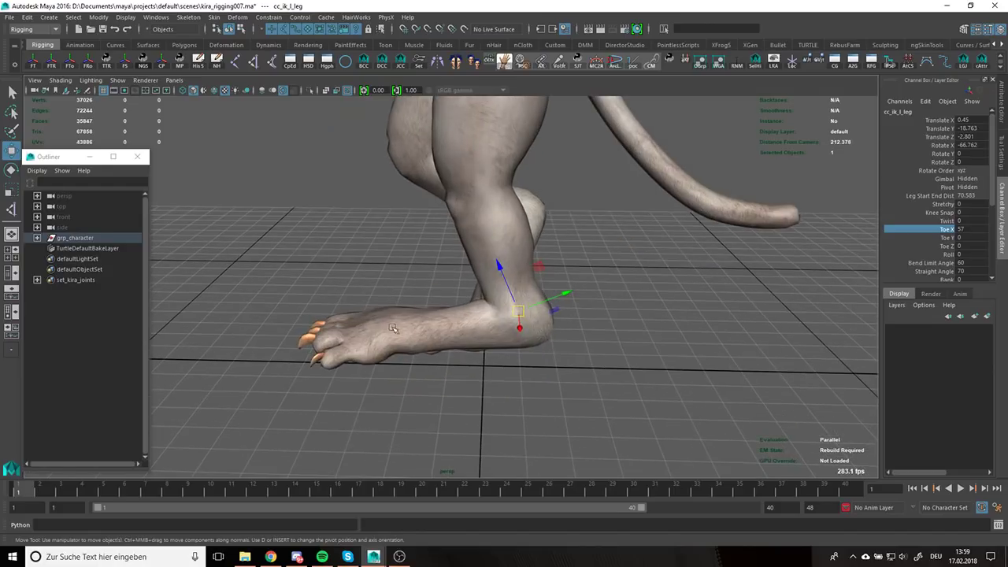
pyautogui.moveTo(442, 324)
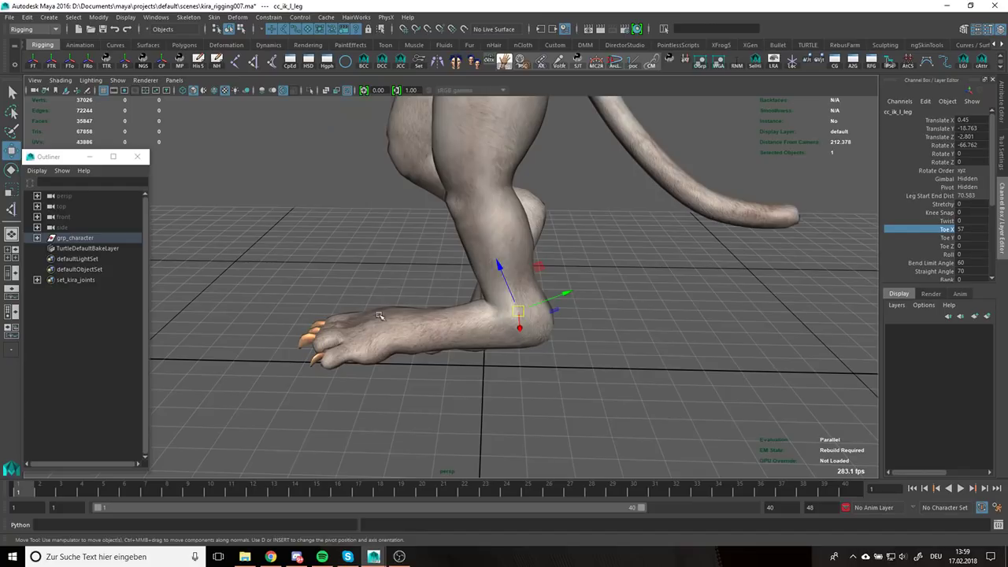
pyautogui.moveTo(466, 388)
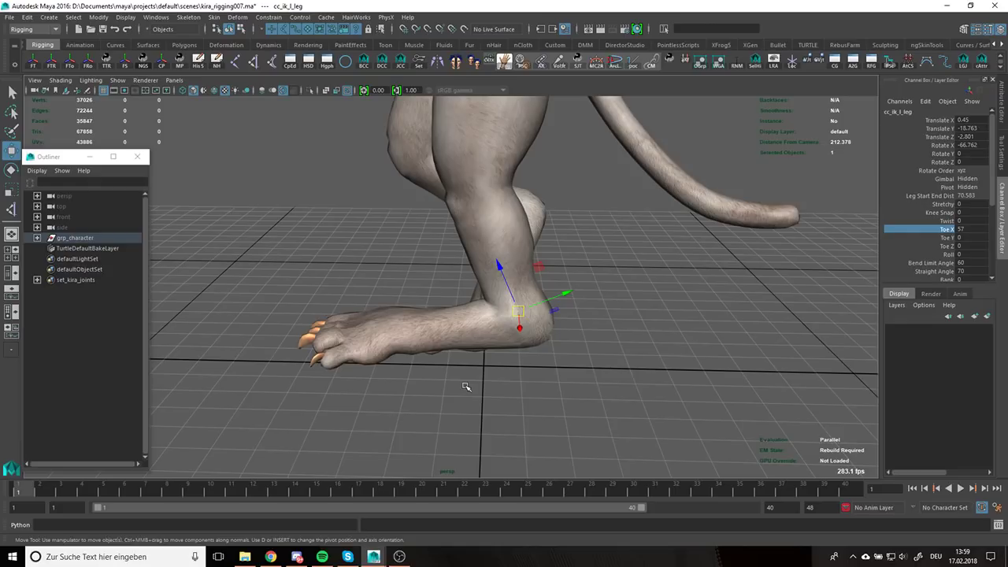
pyautogui.moveTo(470, 388)
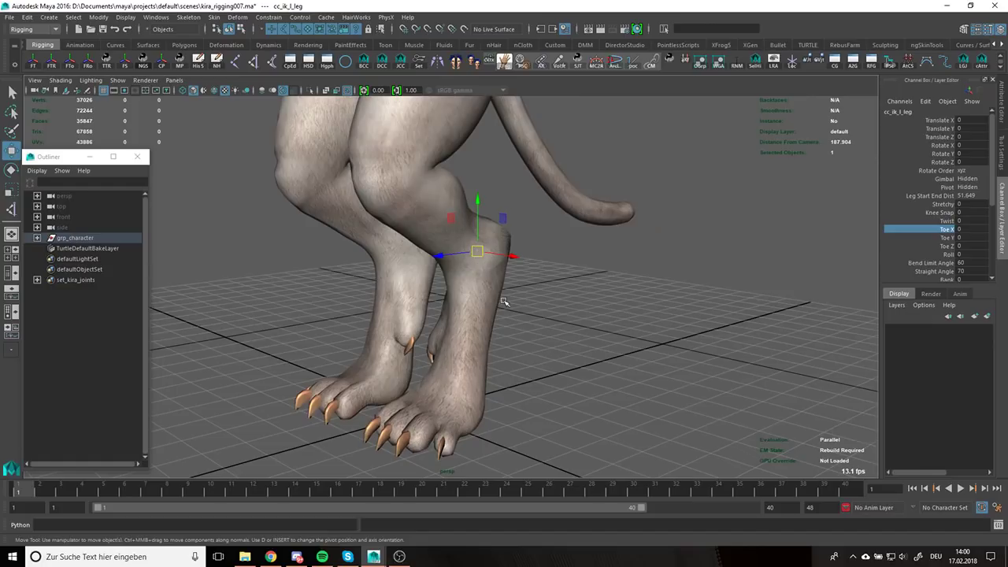
pyautogui.moveTo(474, 341)
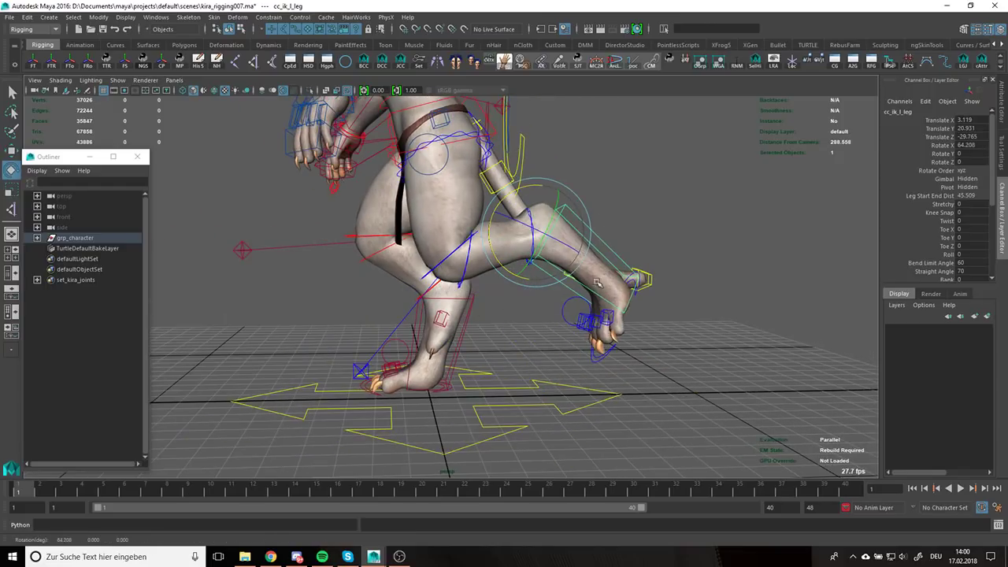
# Lift cc_ik_l_leg up and forward, inspect from the side, then plant the foot back on the ground
pyautogui.moveTo(598, 283); pyautogui.dragTo(554, 249)
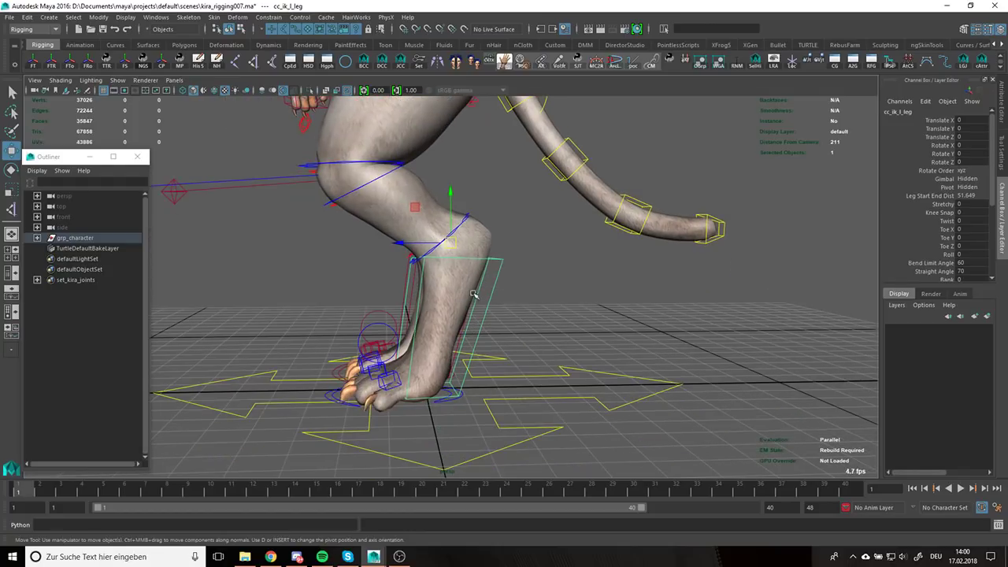
pyautogui.moveTo(473, 297); pyautogui.dragTo(526, 348)
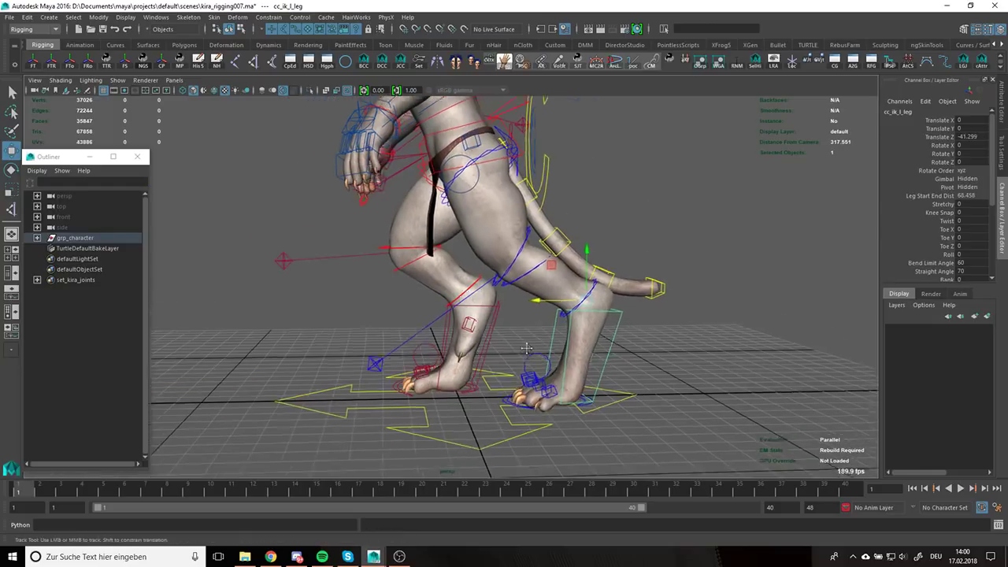
pyautogui.moveTo(551, 268); pyautogui.dragTo(444, 370)
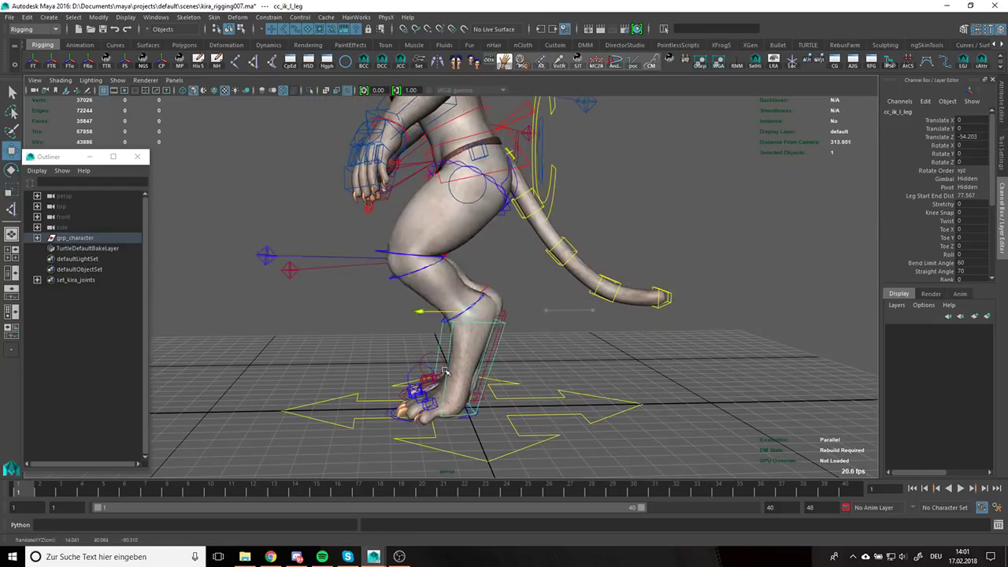
pyautogui.moveTo(426, 386); pyautogui.dragTo(575, 346)
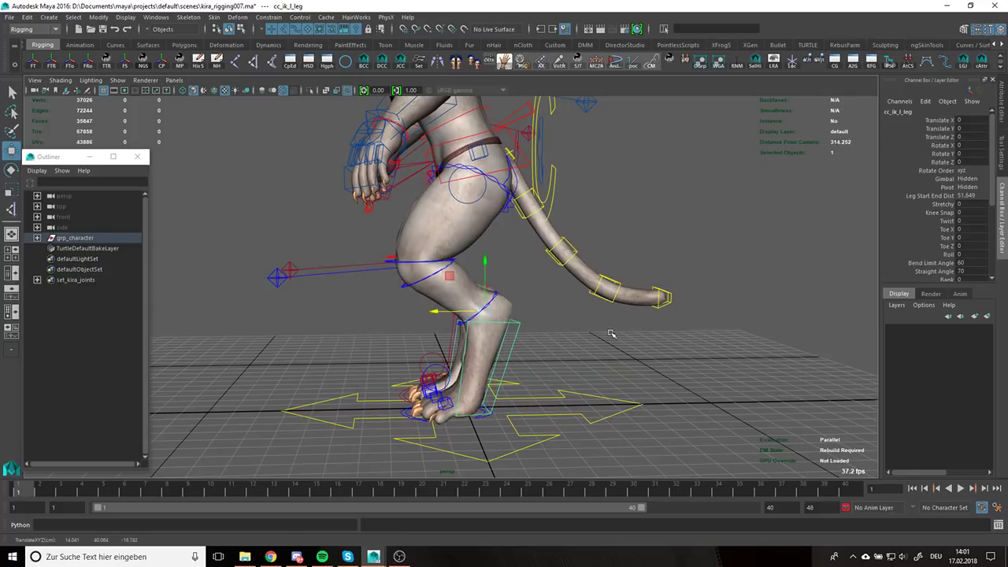
pyautogui.moveTo(606, 334)
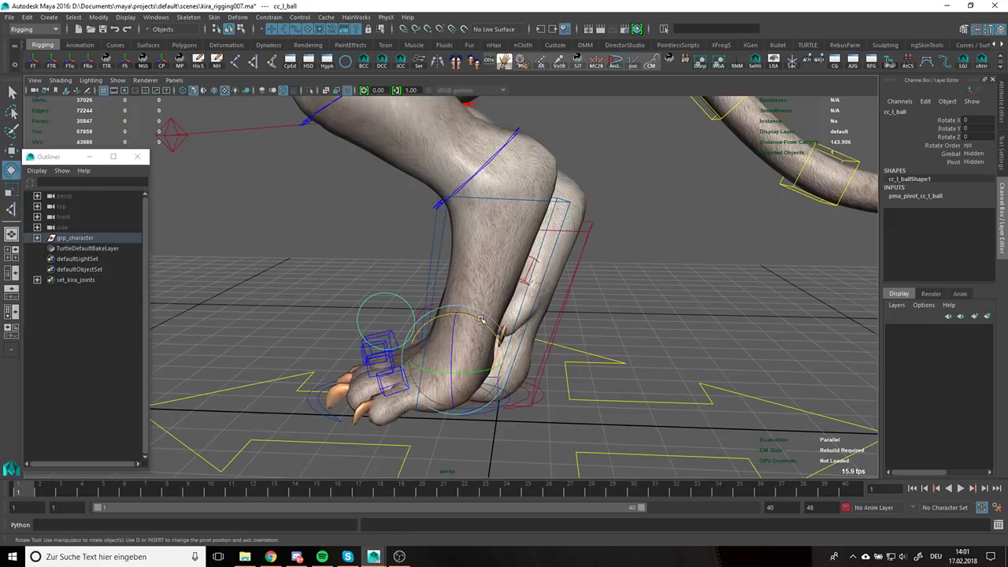
pyautogui.moveTo(480, 318); pyautogui.dragTo(469, 312)
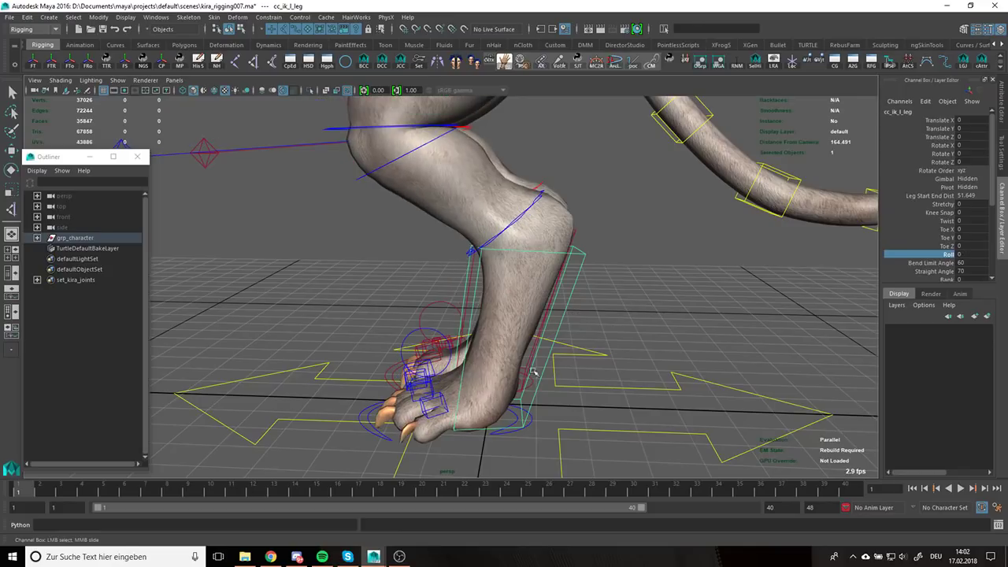
pyautogui.moveTo(498, 332)
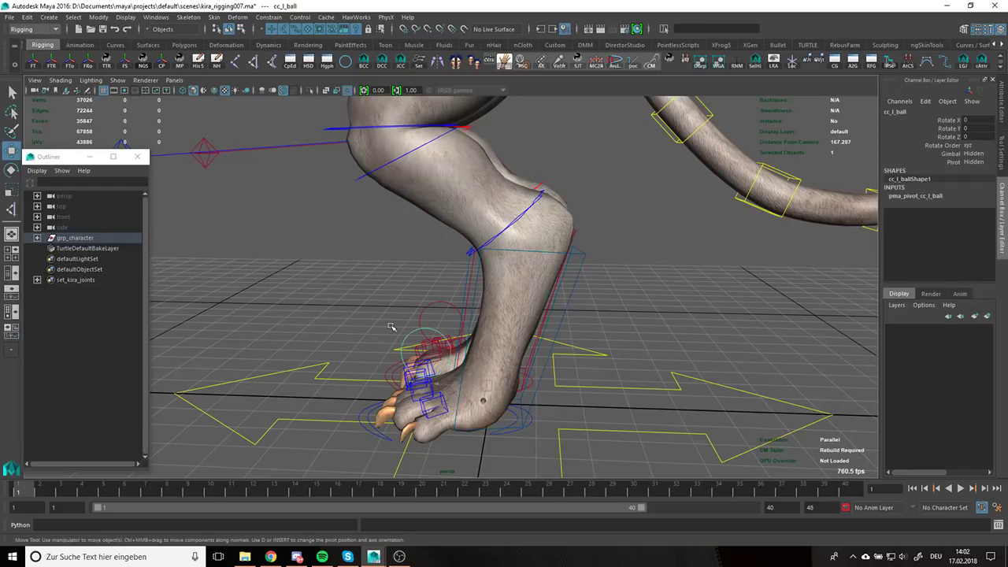
pyautogui.moveTo(607, 230)
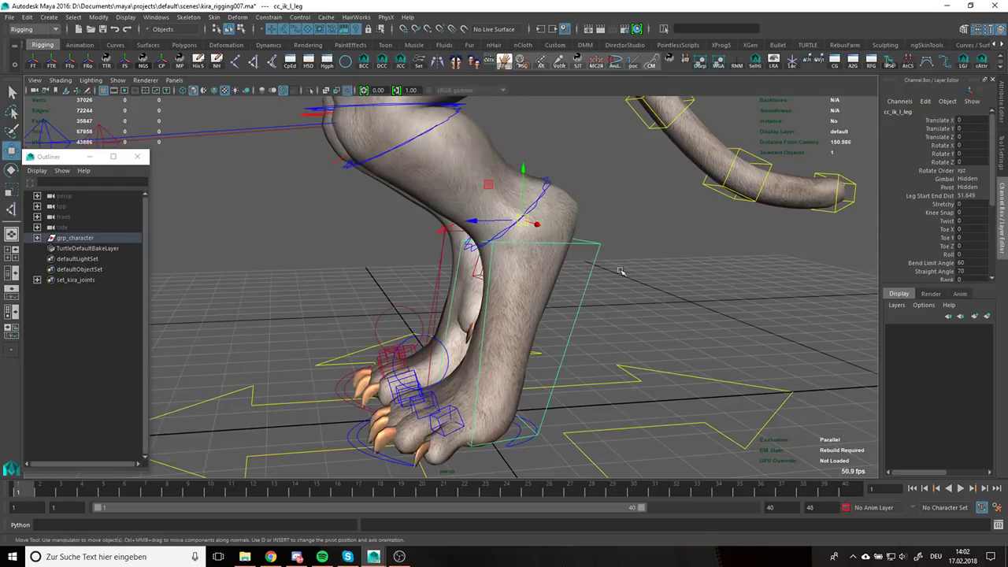
# Tilt the left foot around its pivot locator and rotate it back to flat
pyautogui.click(941, 187)
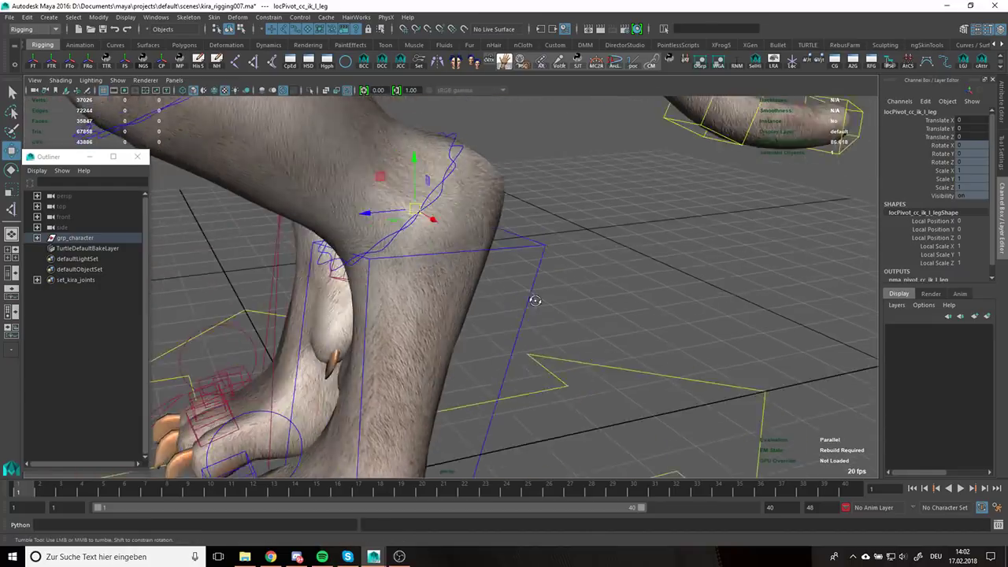
pyautogui.moveTo(536, 299); pyautogui.dragTo(548, 242)
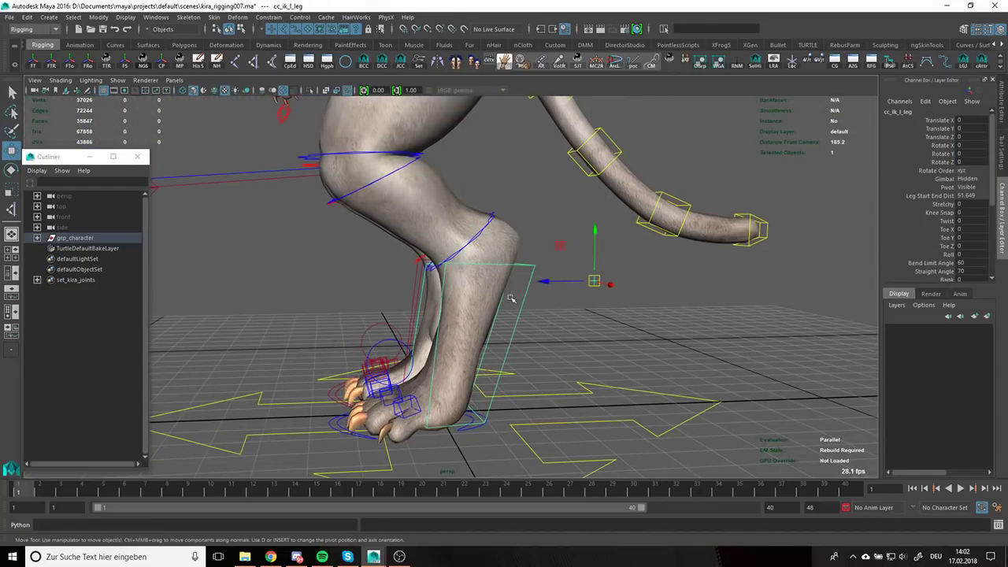
pyautogui.press('e')
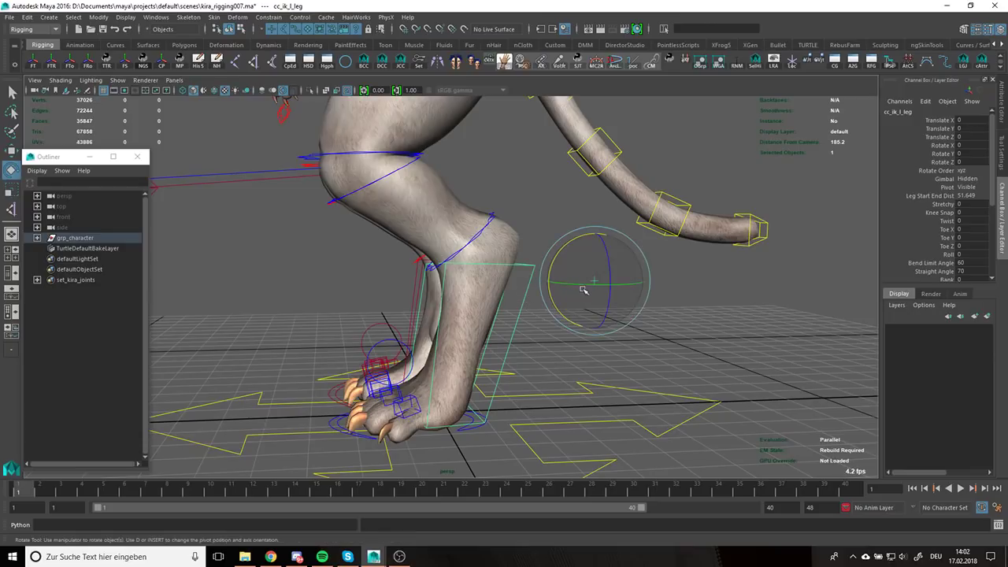
pyautogui.moveTo(595, 280); pyautogui.dragTo(606, 234)
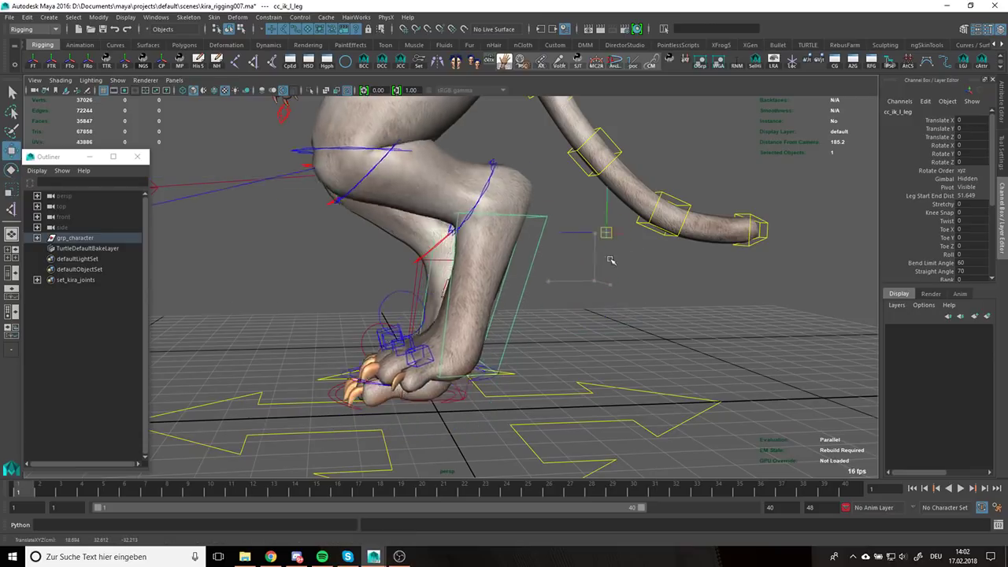
pyautogui.moveTo(607, 233); pyautogui.dragTo(582, 265)
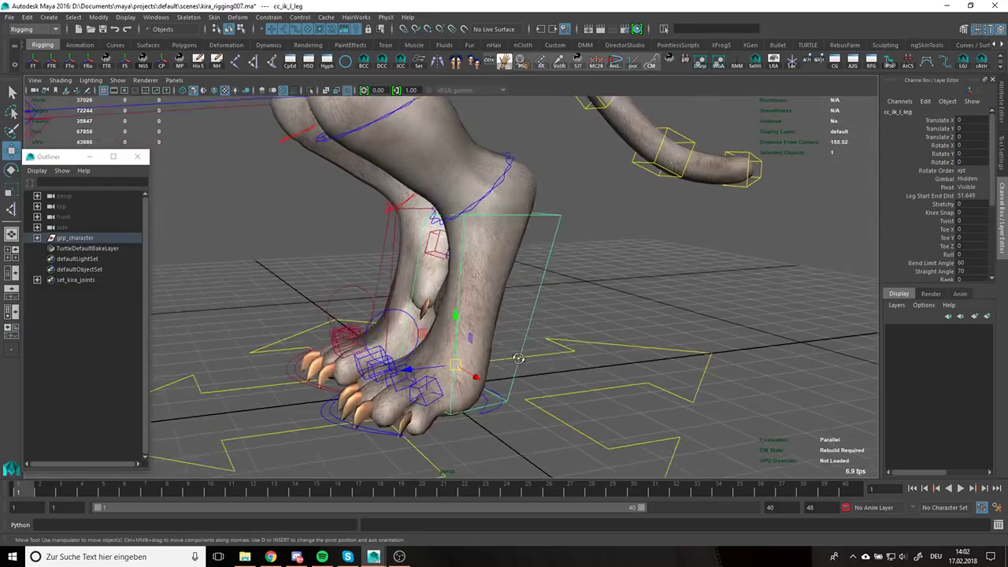
# Move the left foot forward and up so the leg rises with the knee bent
pyautogui.moveTo(520, 359); pyautogui.dragTo(488, 340)
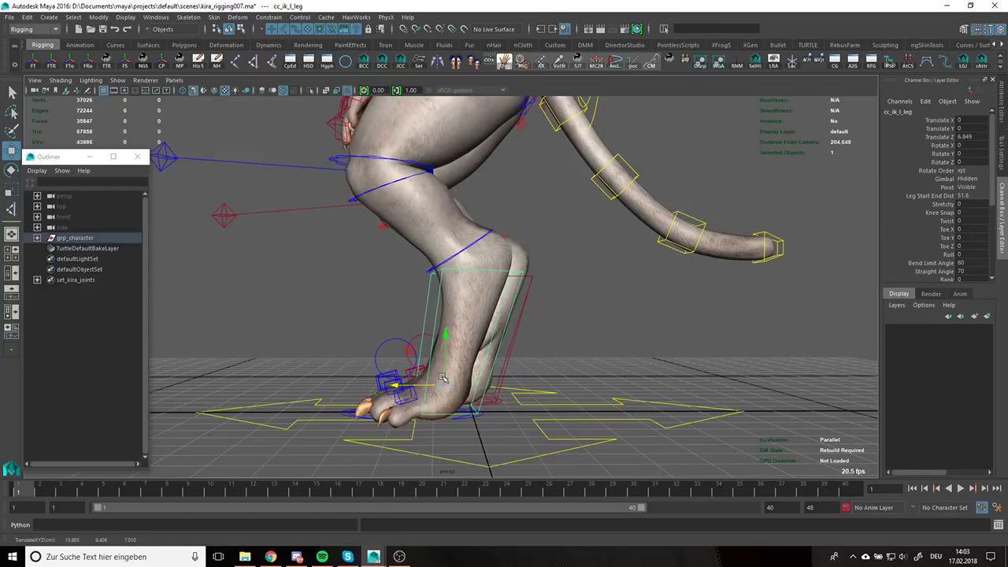
pyautogui.moveTo(441, 378); pyautogui.dragTo(469, 350)
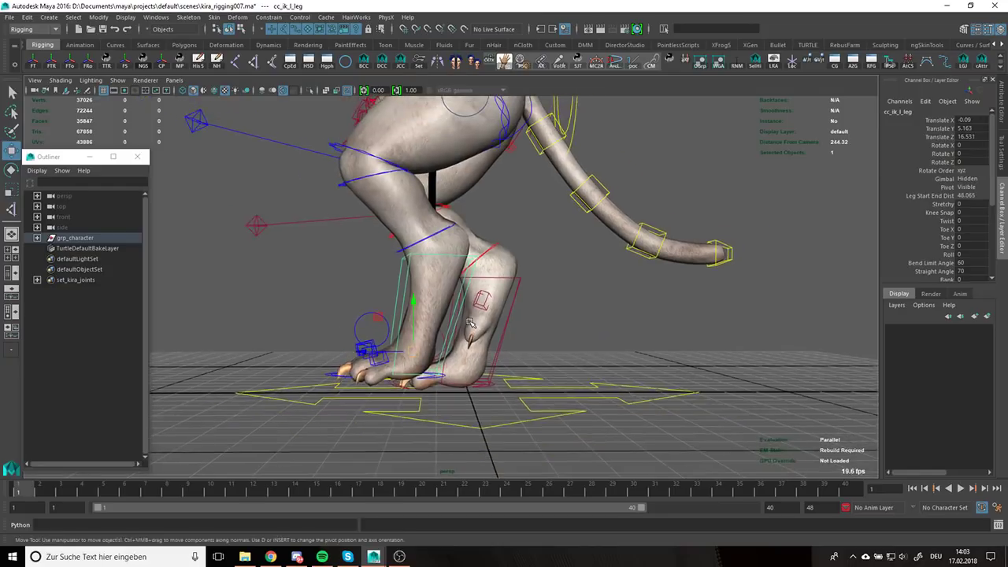
pyautogui.moveTo(469, 323); pyautogui.dragTo(685, 347)
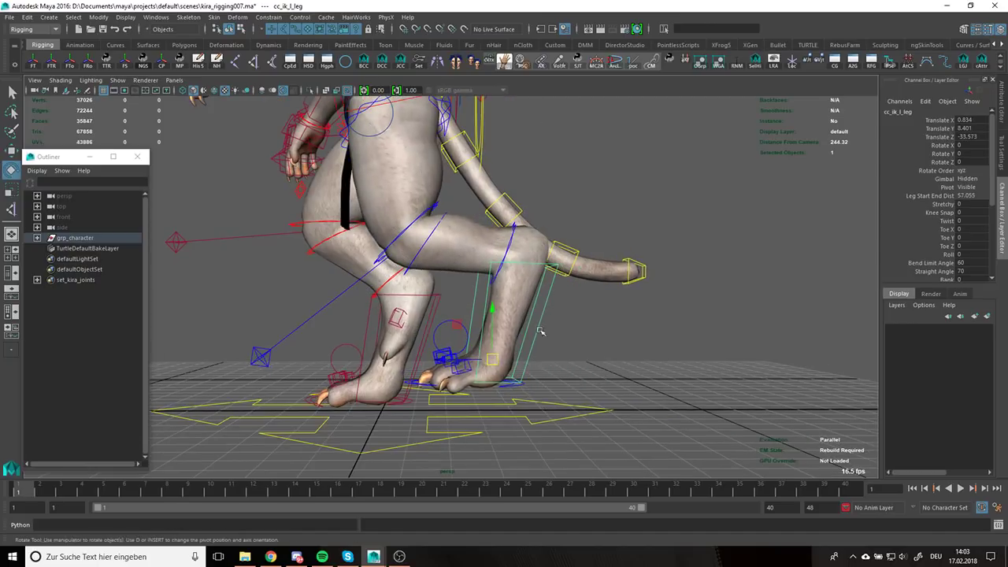
pyautogui.moveTo(542, 331); pyautogui.dragTo(629, 321)
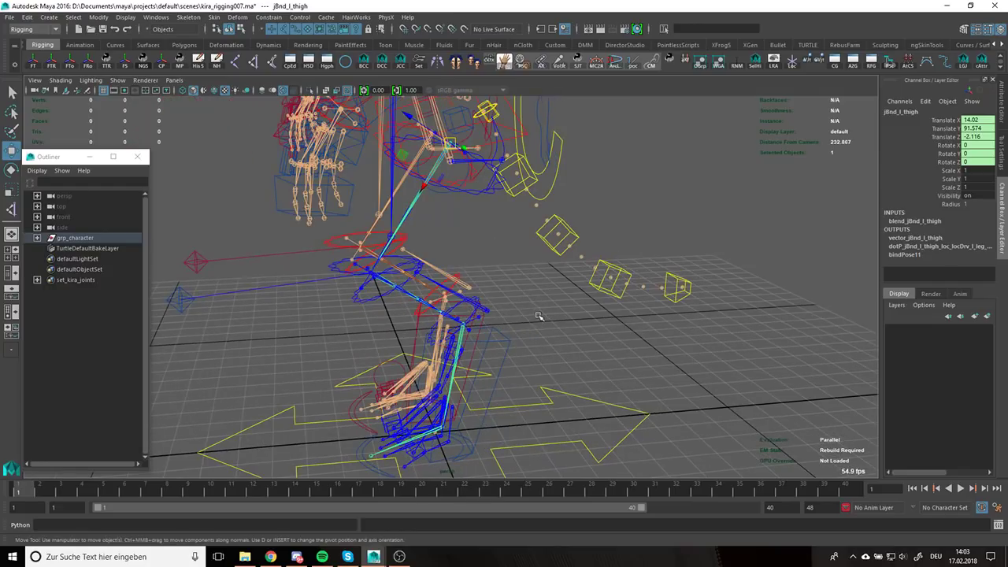
# Delete the ball joints from the duplicated jBnd_l_thigh1 chain and isolate it to verify thigh, knee, ankle remain
pyautogui.click(75, 238)
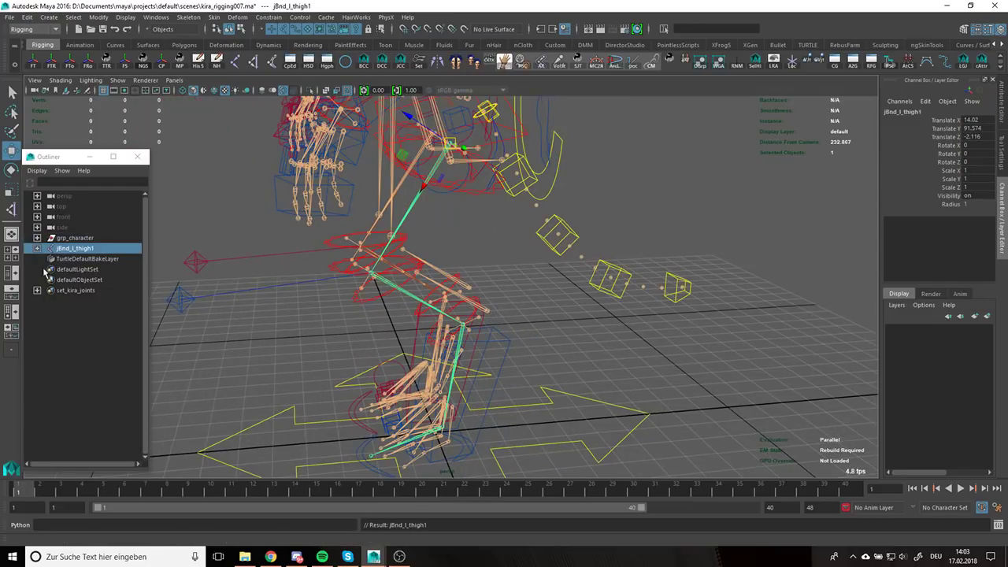
pyautogui.click(36, 248)
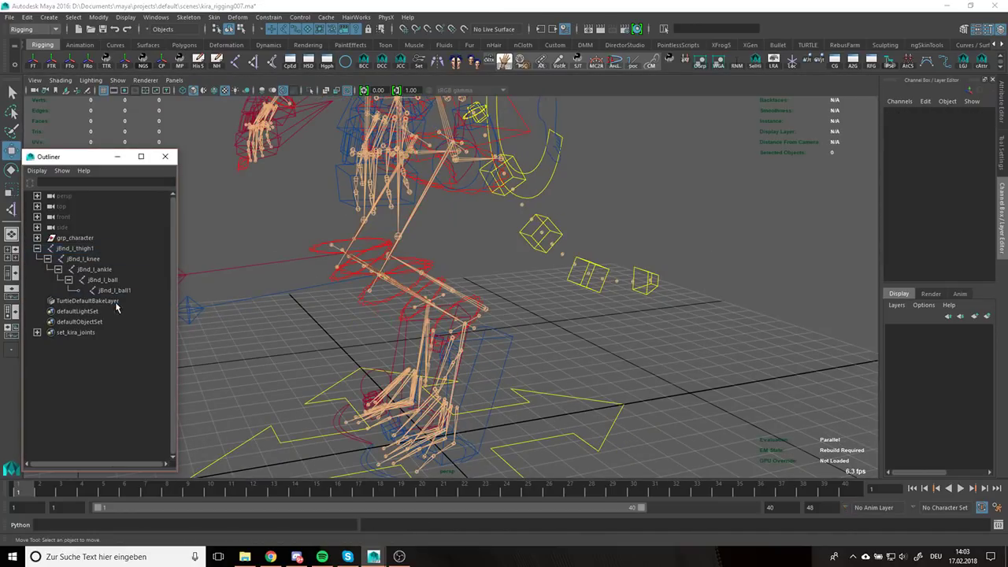
pyautogui.click(76, 249)
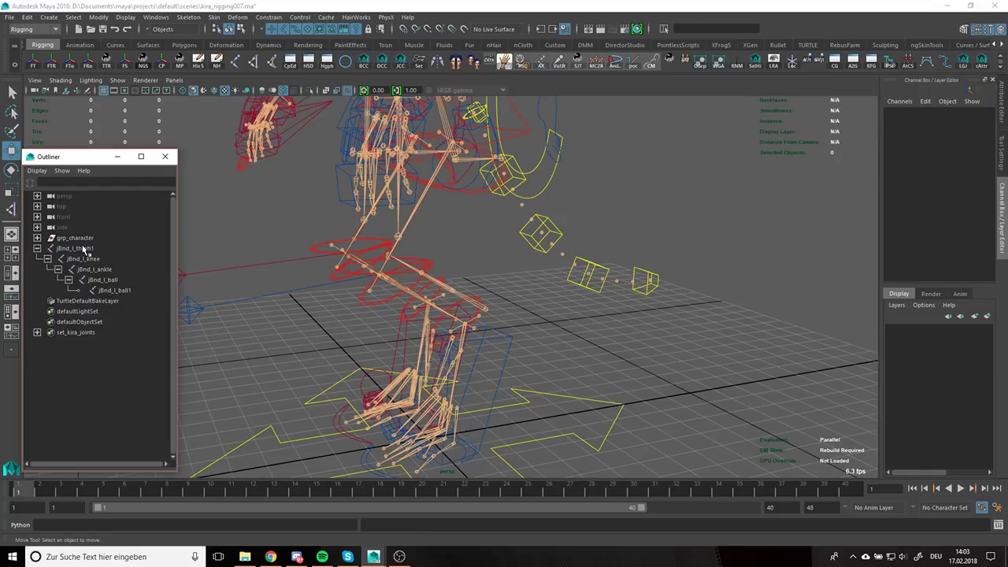
pyautogui.click(102, 281)
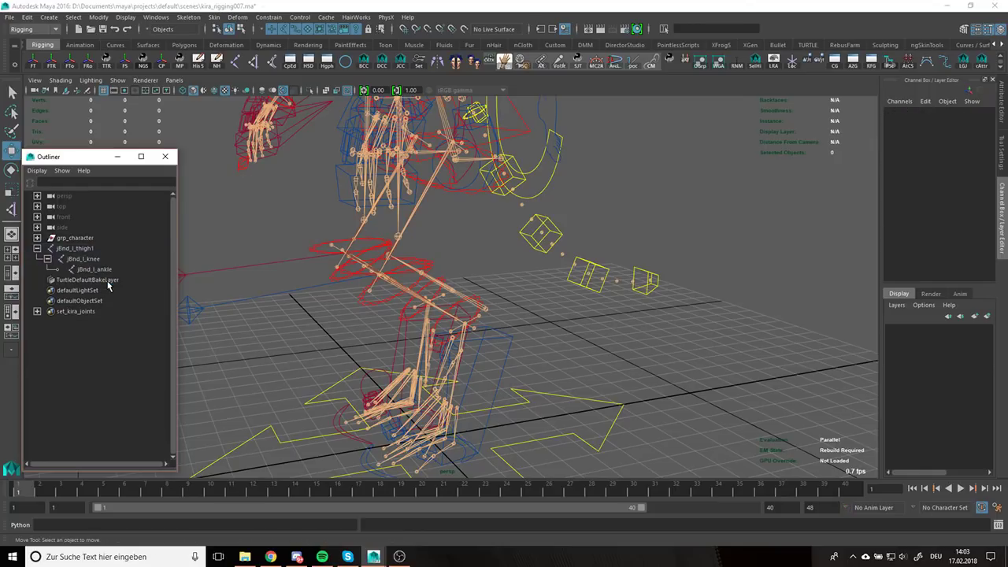
pyautogui.click(75, 249)
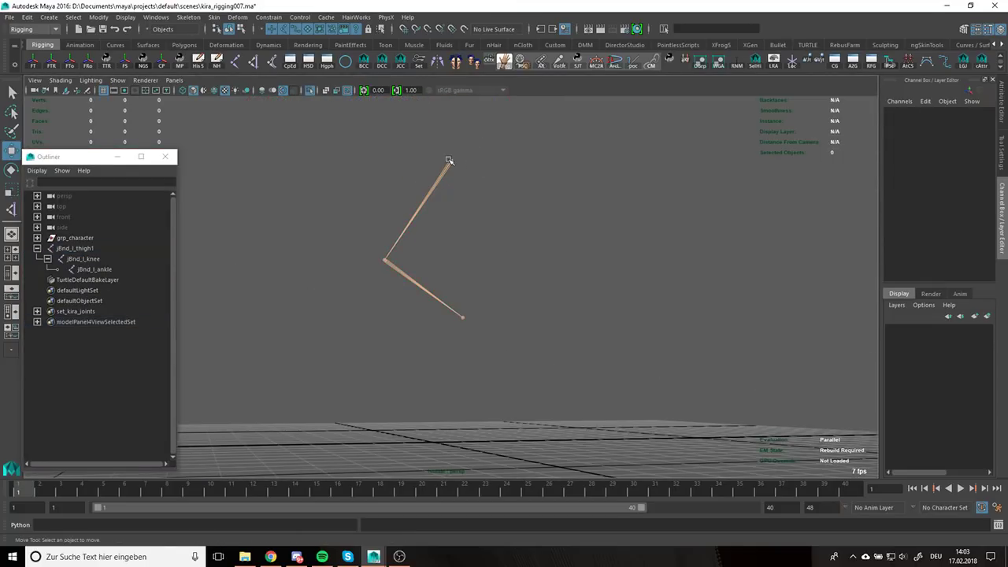
pyautogui.click(463, 316)
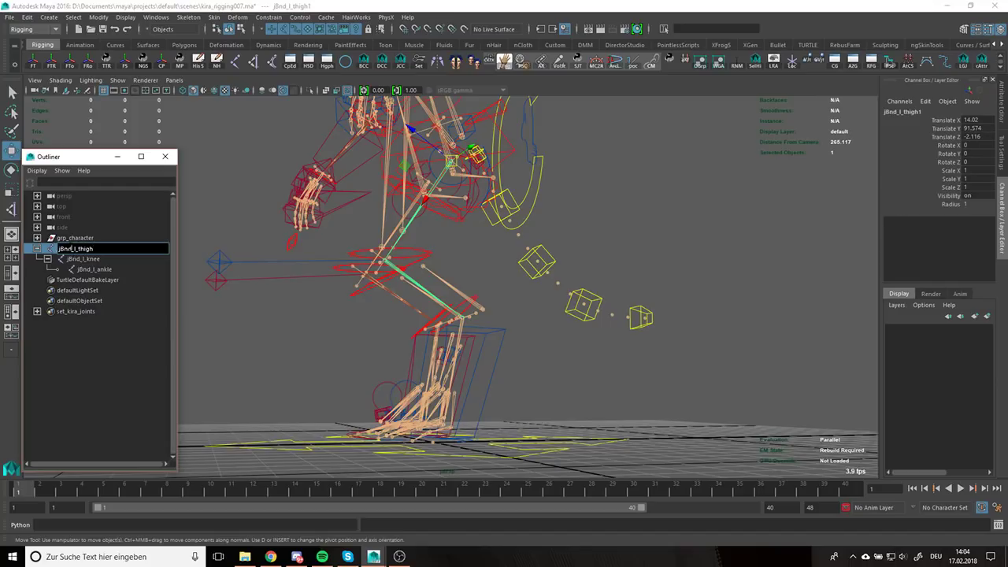
# Rename the duplicated joints to jDrv_l_thighQpd, jDrv_l_kneeQpd and jDrv_l_ankleQpd
pyautogui.doubleClick(76, 249)
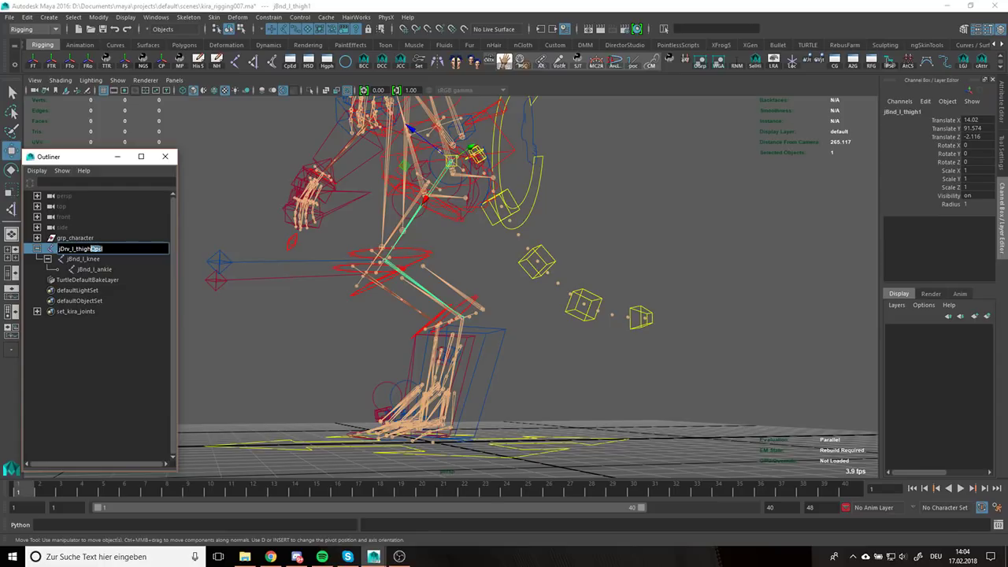
pyautogui.click(88, 259)
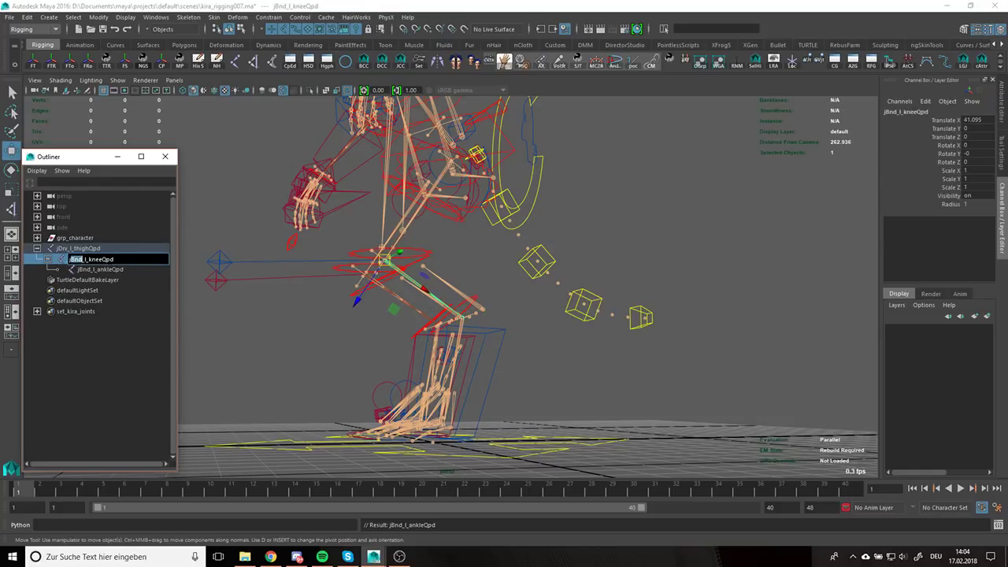
pyautogui.click(101, 269)
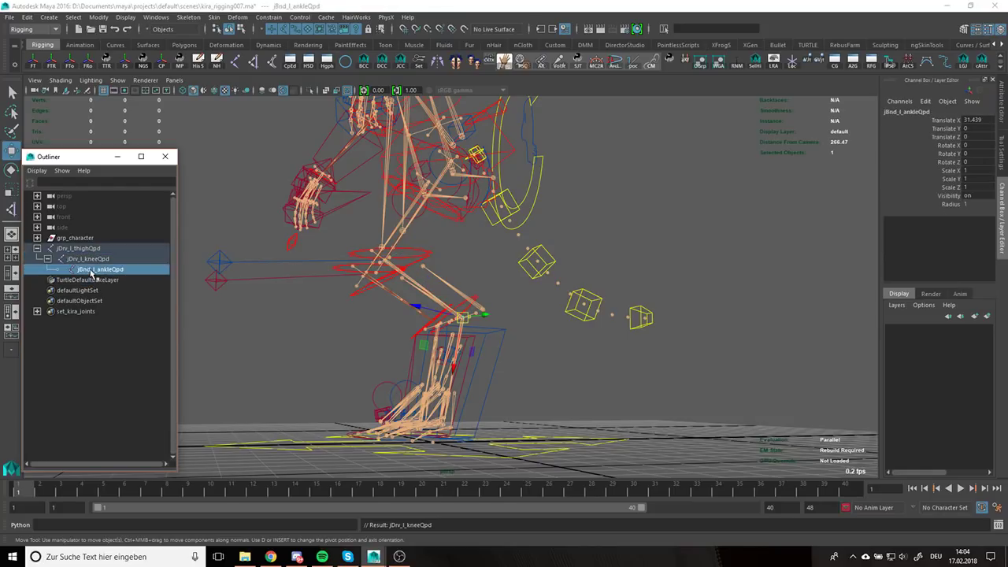
pyautogui.doubleClick(101, 269)
pyautogui.write('Drv')
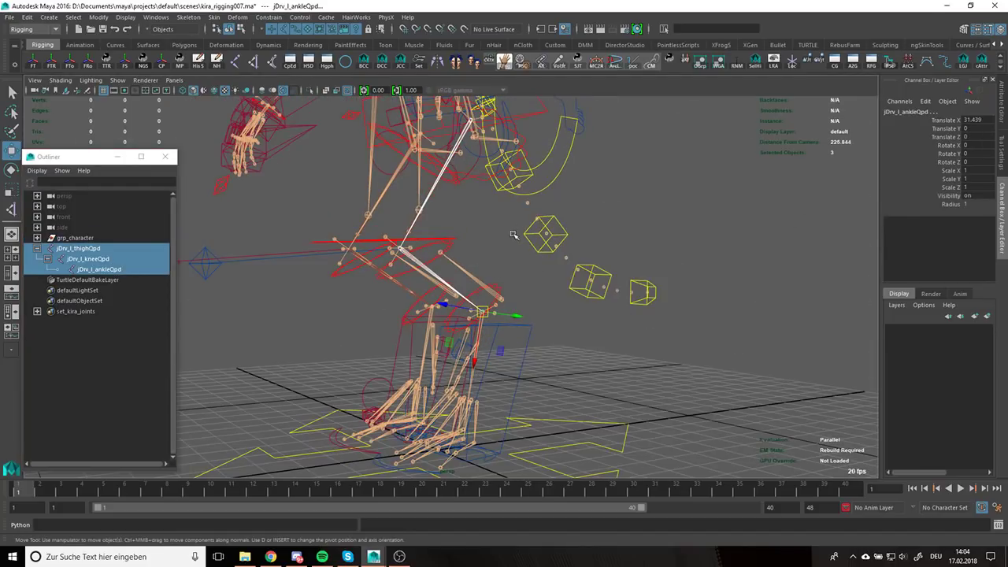
pyautogui.click(76, 249)
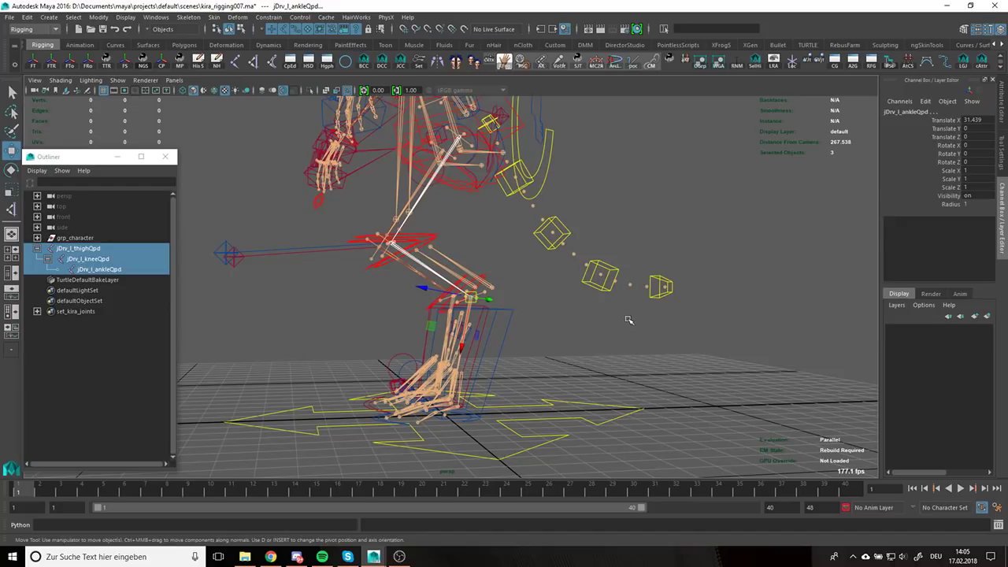
pyautogui.moveTo(101, 259)
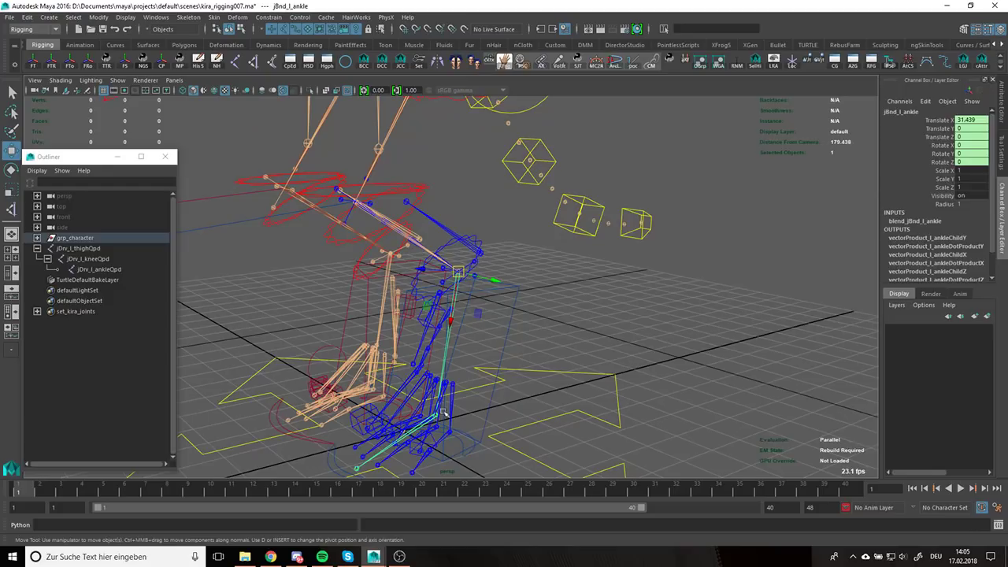
pyautogui.moveTo(463, 371)
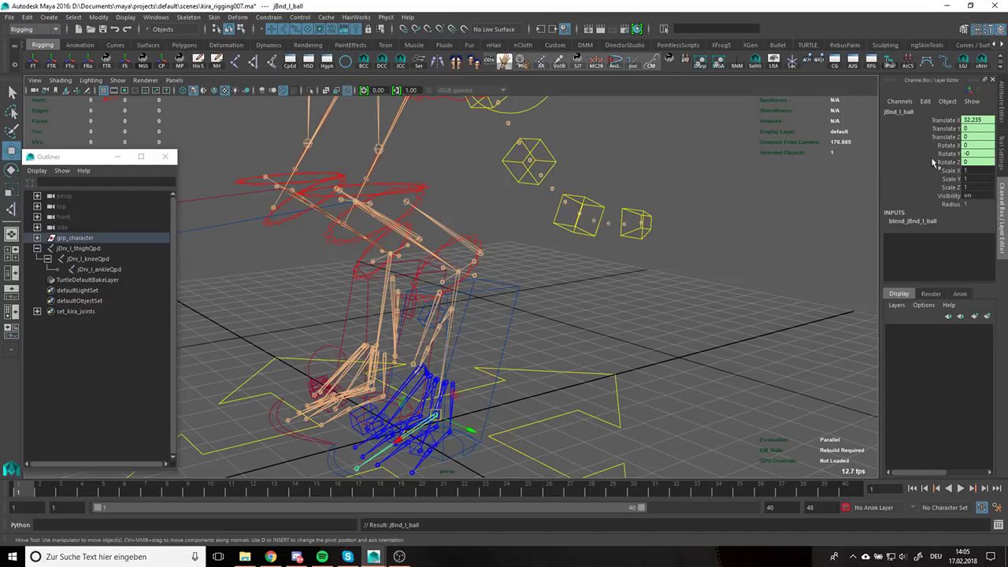
pyautogui.click(964, 119)
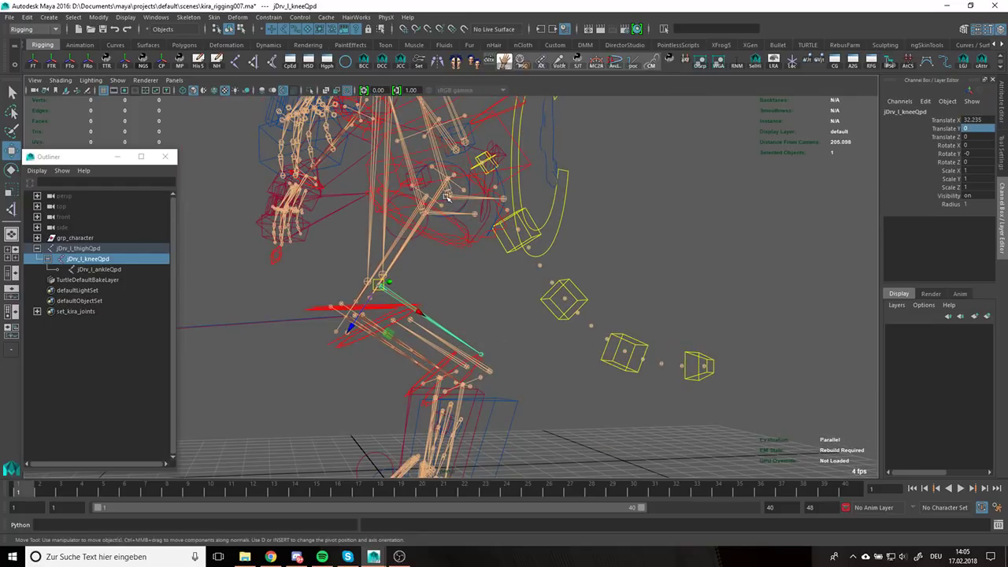
pyautogui.moveTo(418, 236)
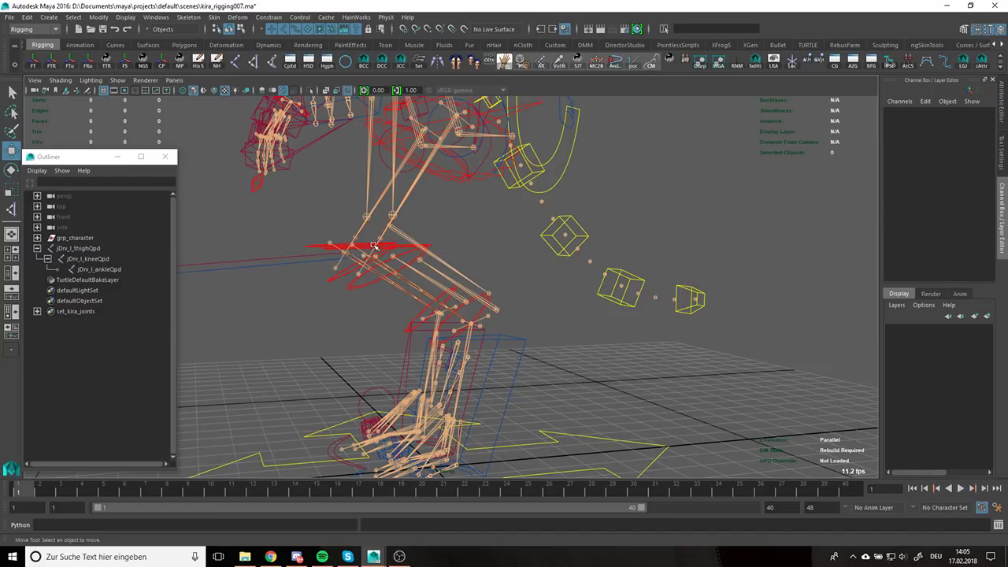
pyautogui.click(444, 151)
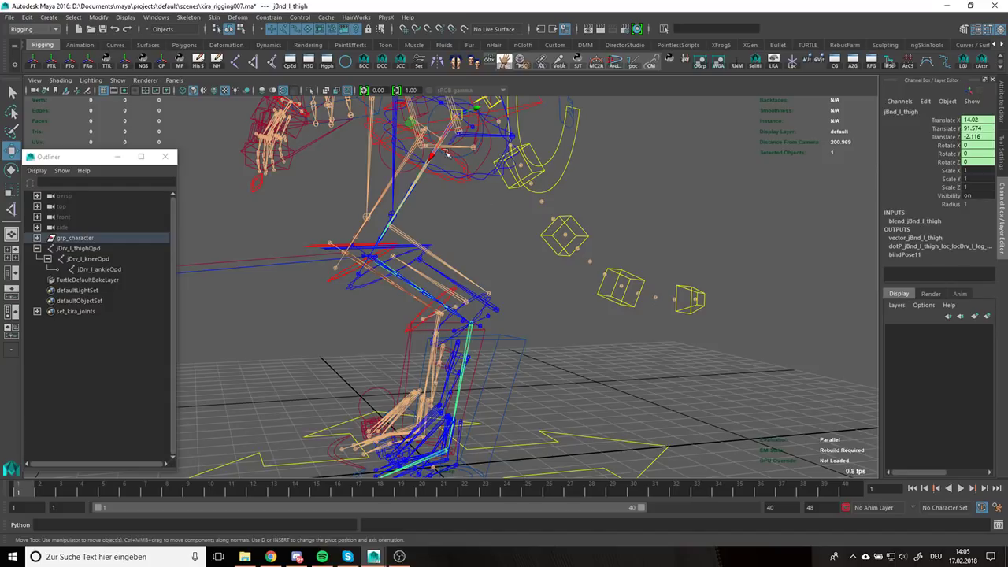
pyautogui.click(365, 255)
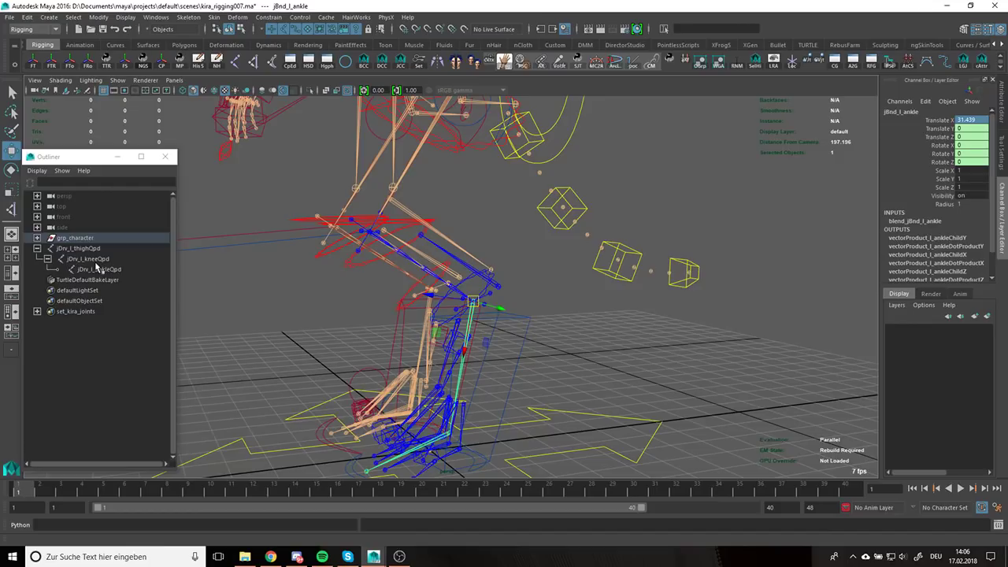
pyautogui.click(94, 267)
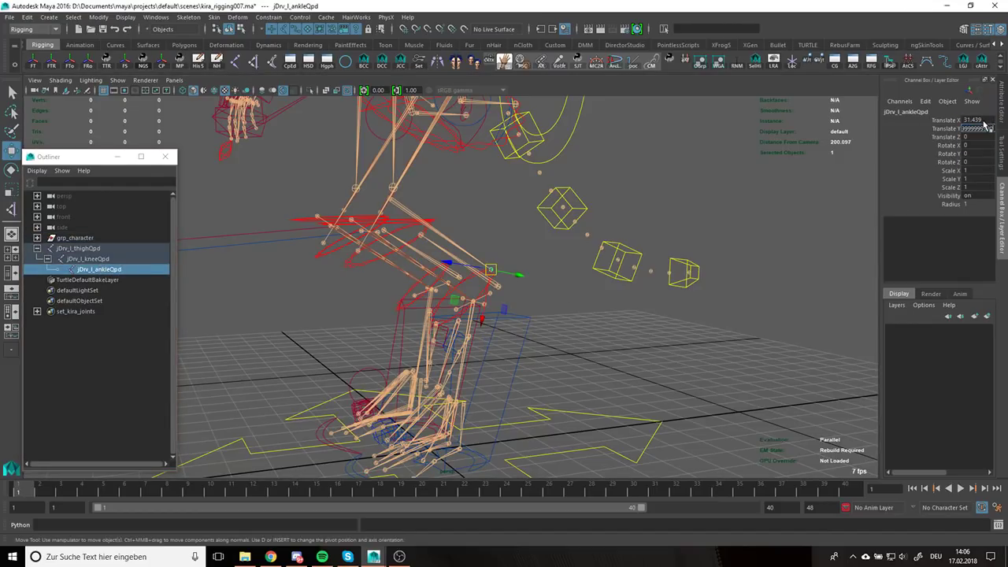
pyautogui.click(960, 120)
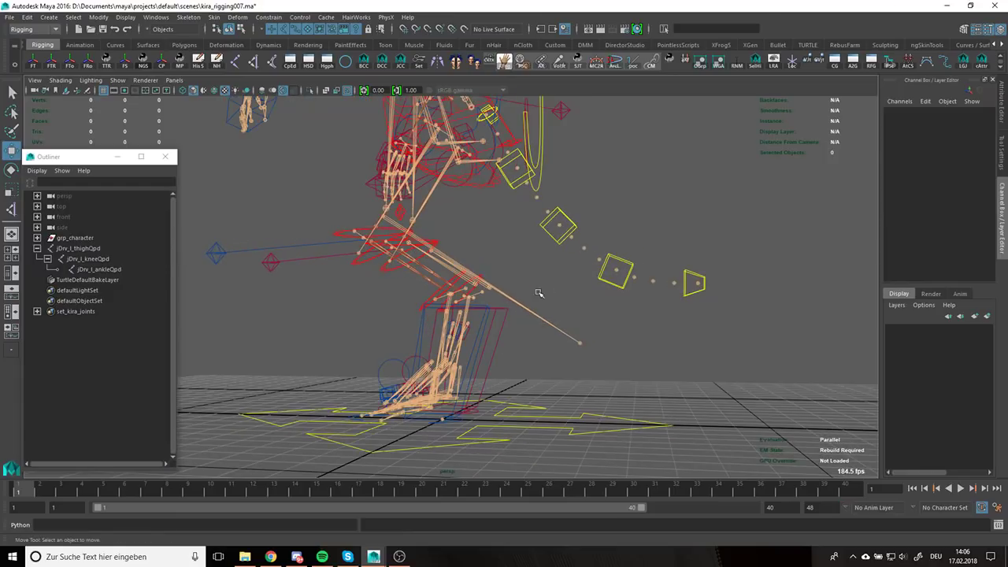
pyautogui.click(75, 259)
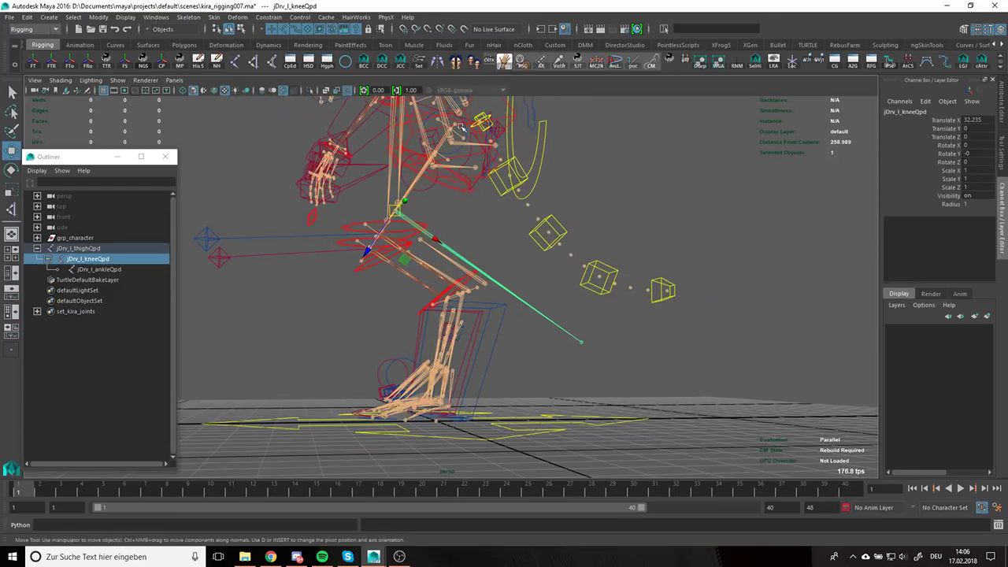
pyautogui.moveTo(506, 234)
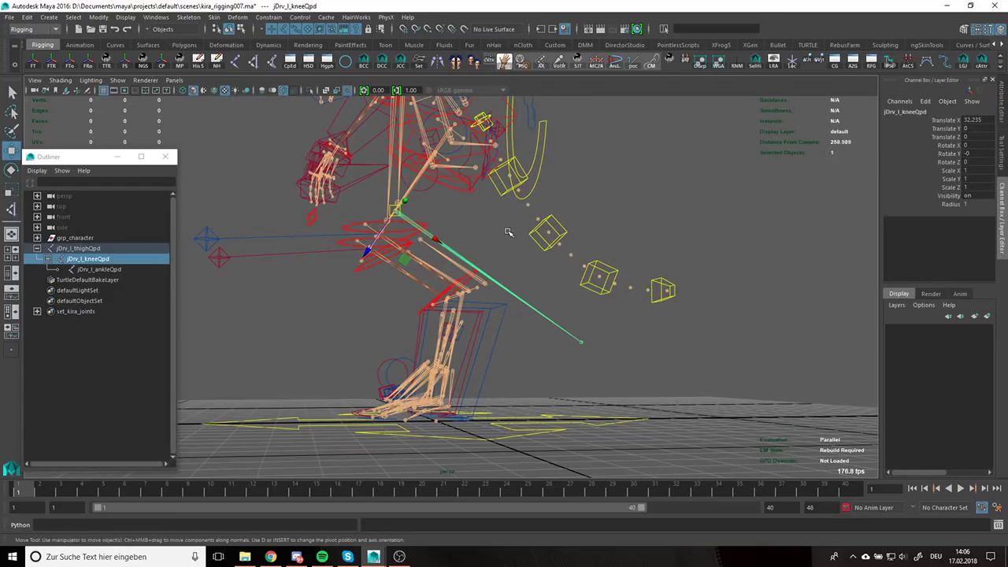
pyautogui.moveTo(507, 233); pyautogui.dragTo(557, 265)
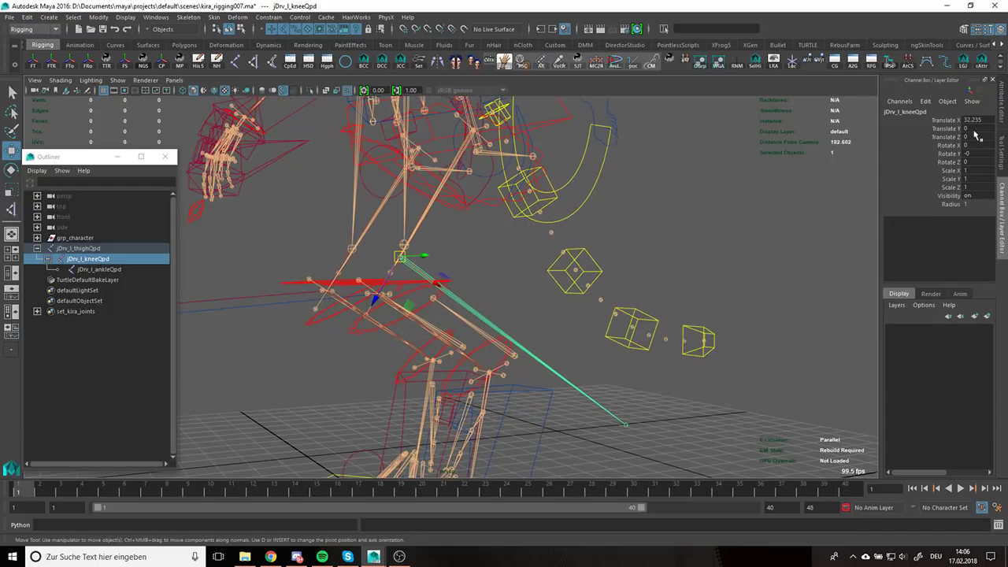
pyautogui.moveTo(576, 325)
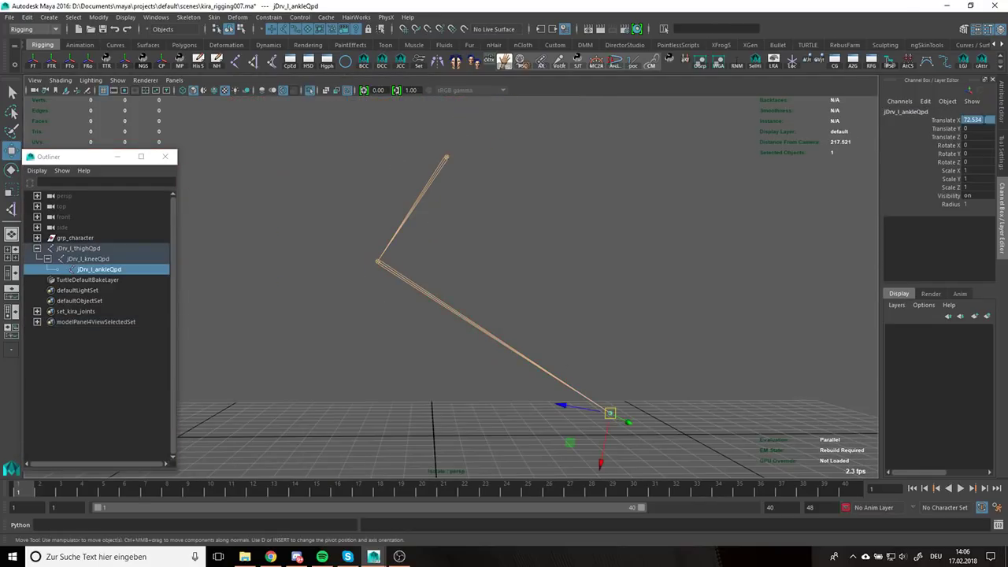
pyautogui.click(88, 259)
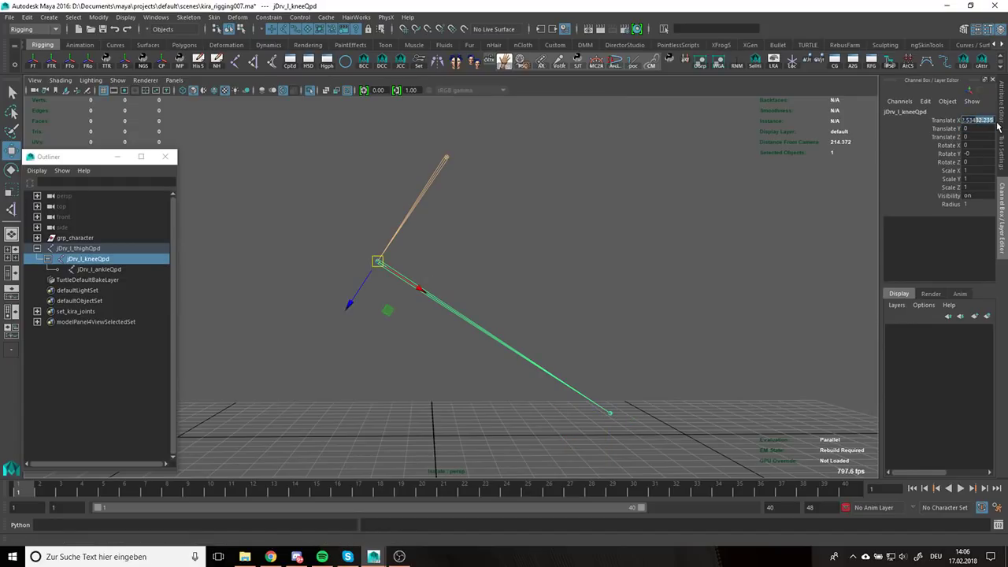
pyautogui.moveTo(378, 260); pyautogui.dragTo(318, 277)
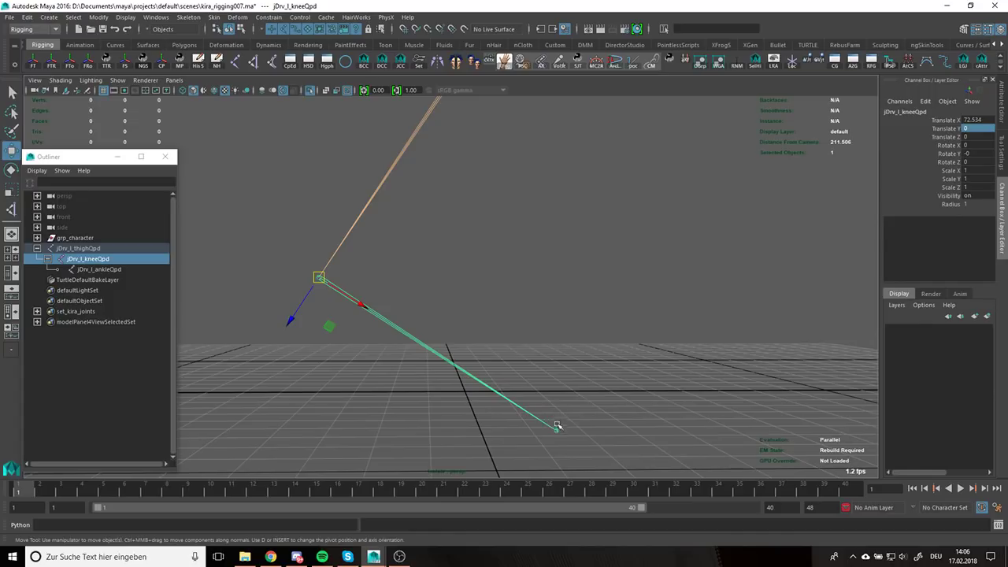
pyautogui.click(97, 270)
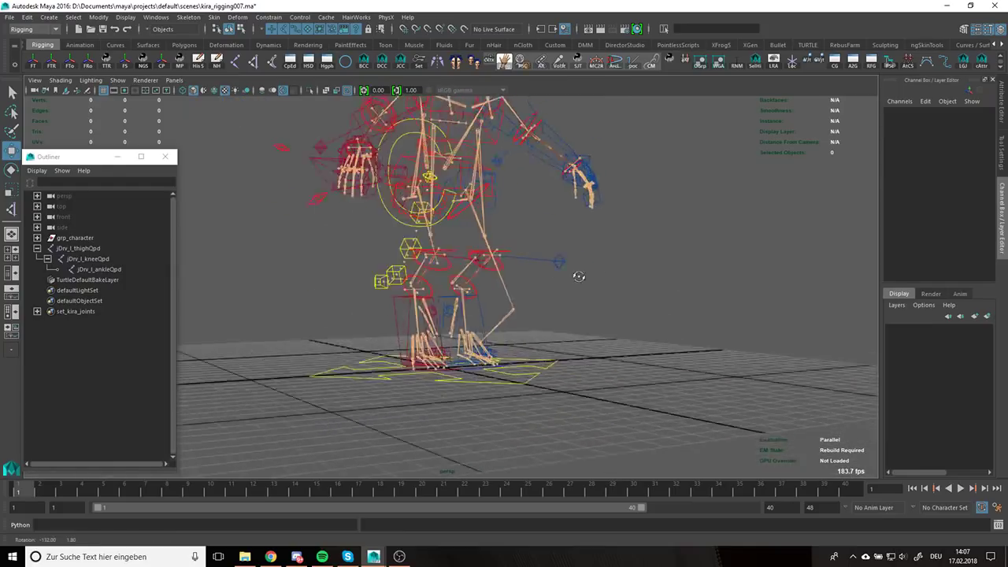
# Pole-vector constrain ikHandle1 to the left leg pole vector control and verify the knee direction
pyautogui.click(79, 248)
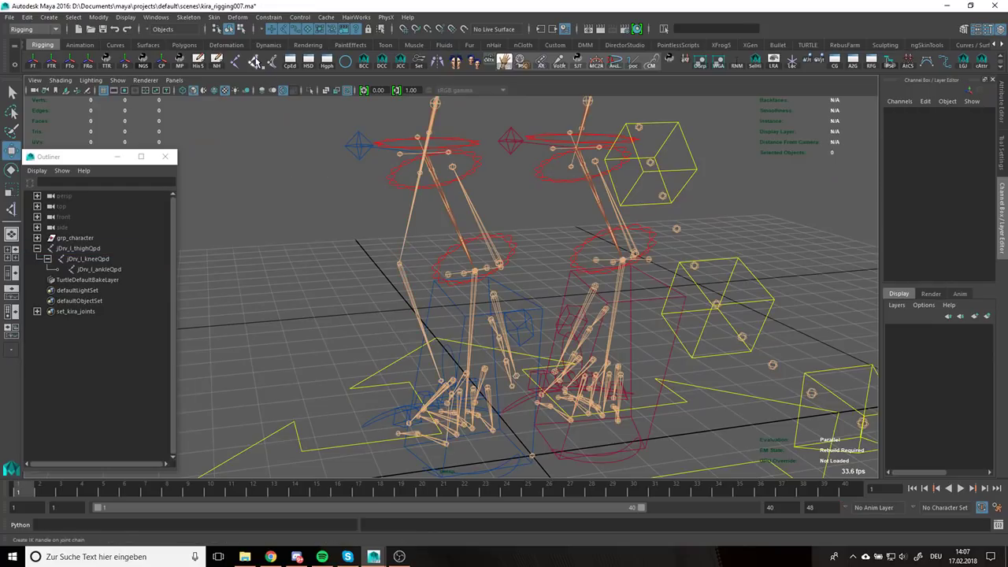
pyautogui.click(78, 249)
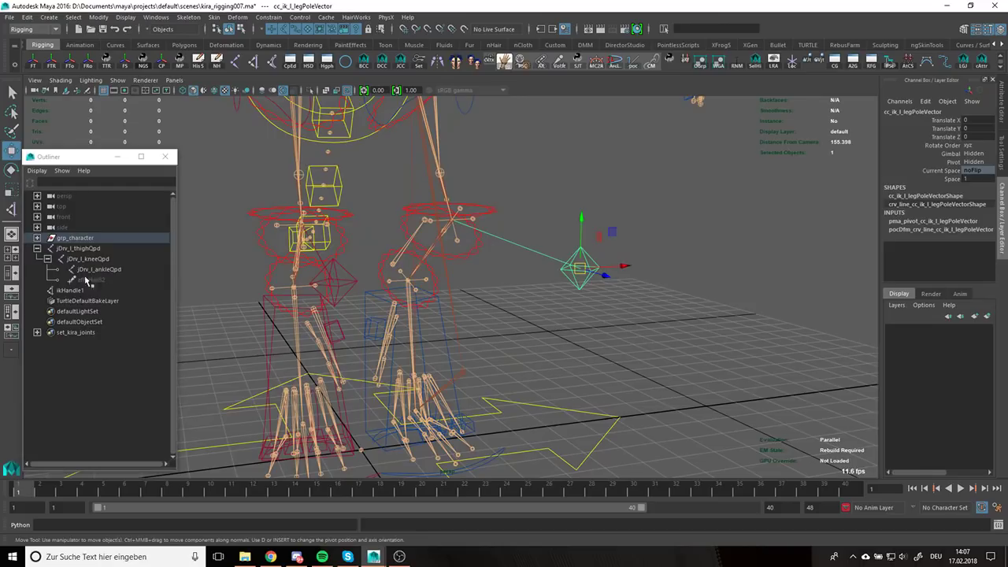
pyautogui.click(233, 18)
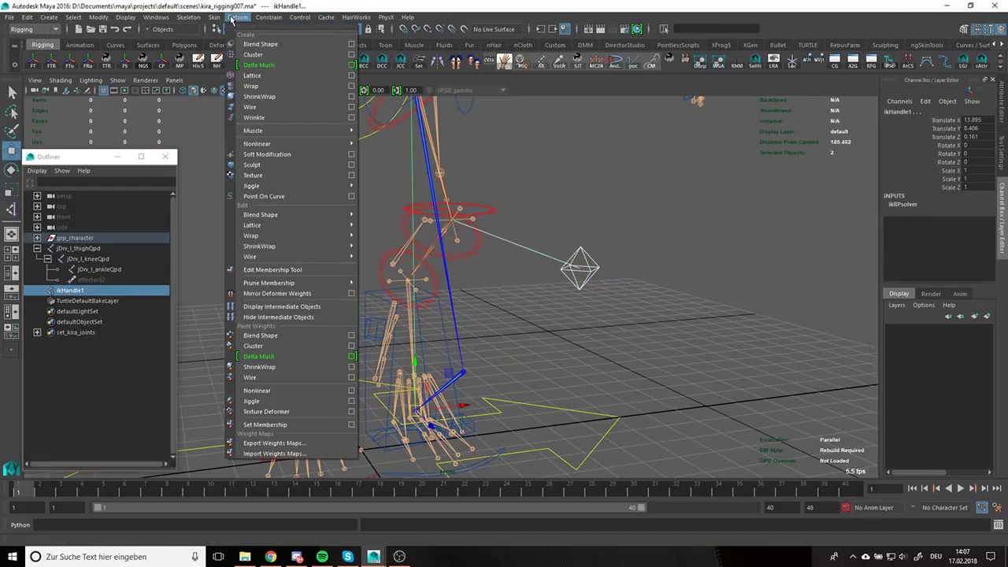
pyautogui.click(267, 17)
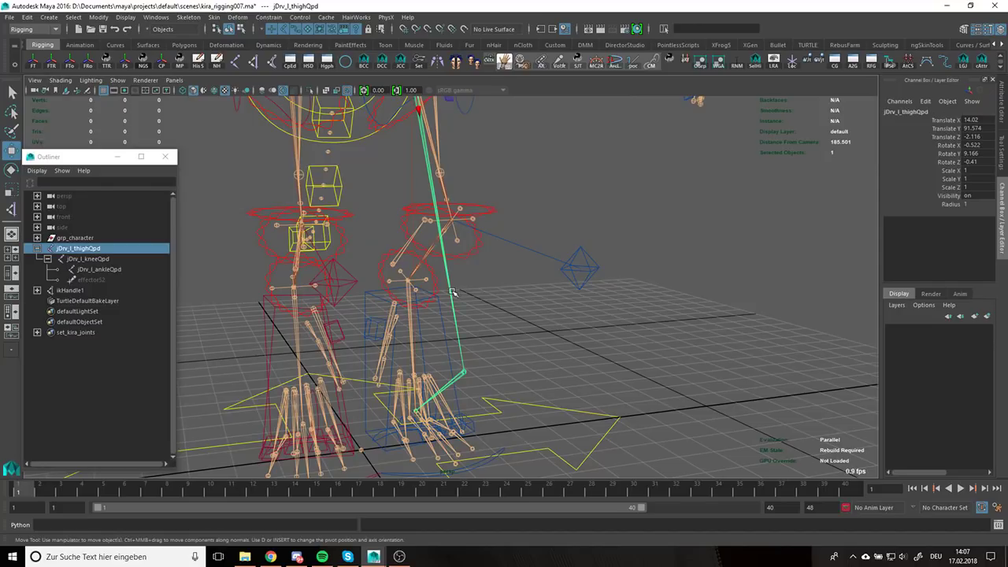
pyautogui.moveTo(454, 296); pyautogui.dragTo(470, 283)
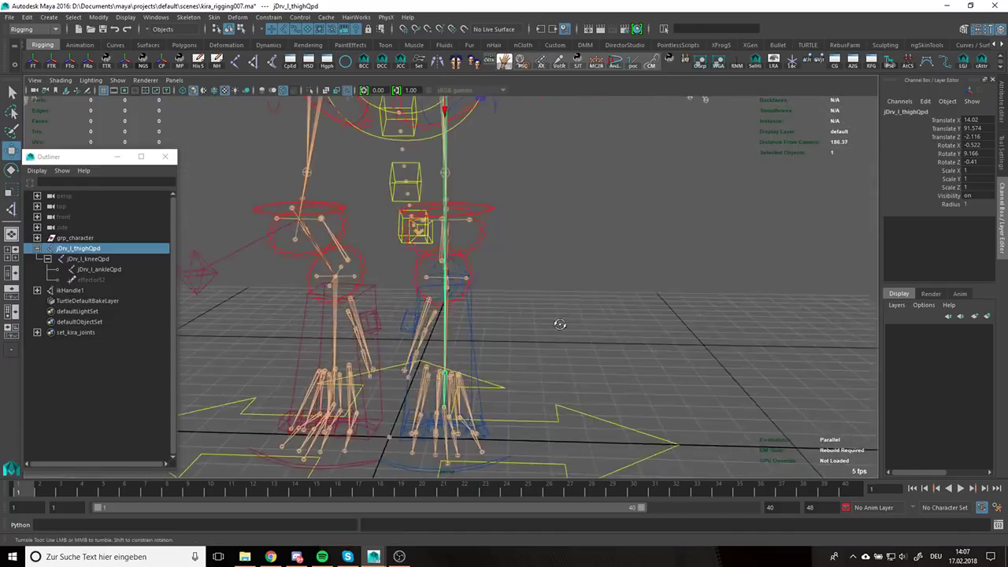
pyautogui.click(72, 289)
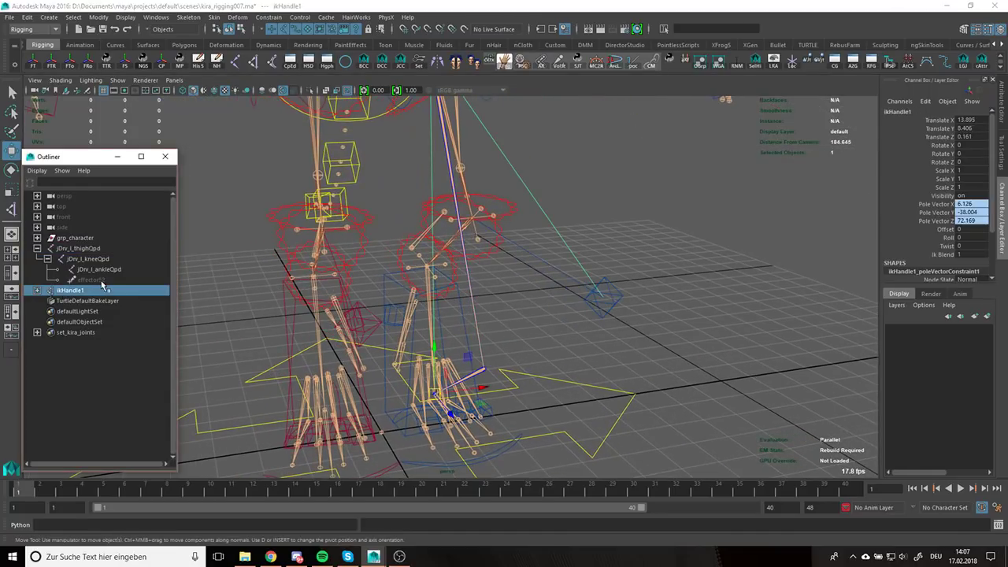
# Inspect the jDrv_l_thighQjnt and jDrv_l_kneeQjnt joint attributes in the Attribute Editor
pyautogui.click(77, 248)
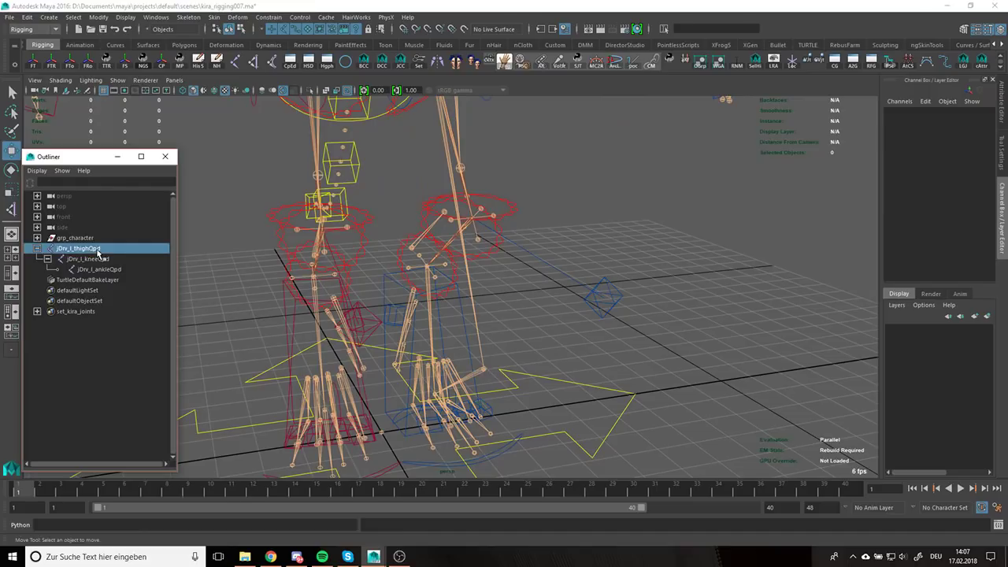
pyautogui.click(491, 251)
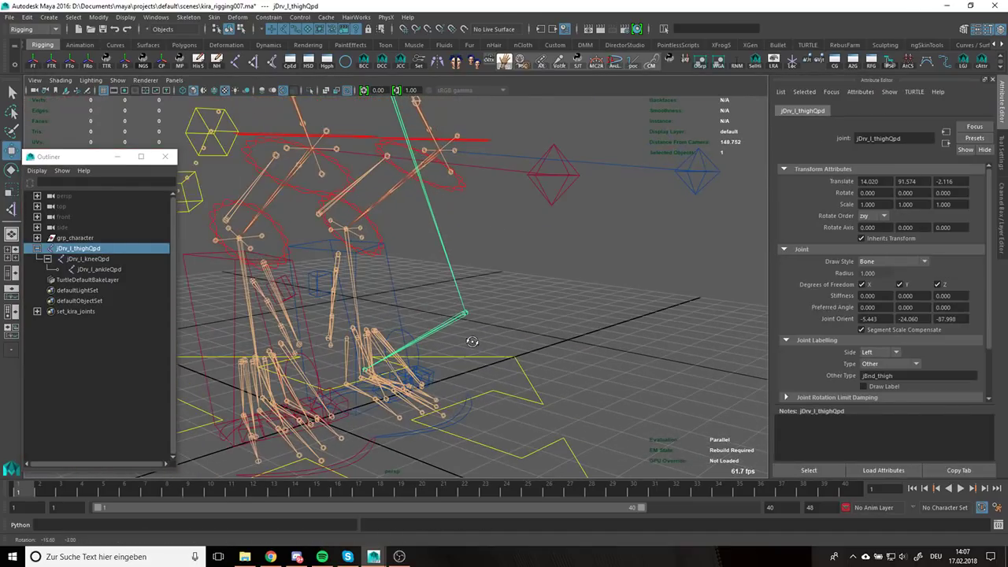
pyautogui.click(88, 258)
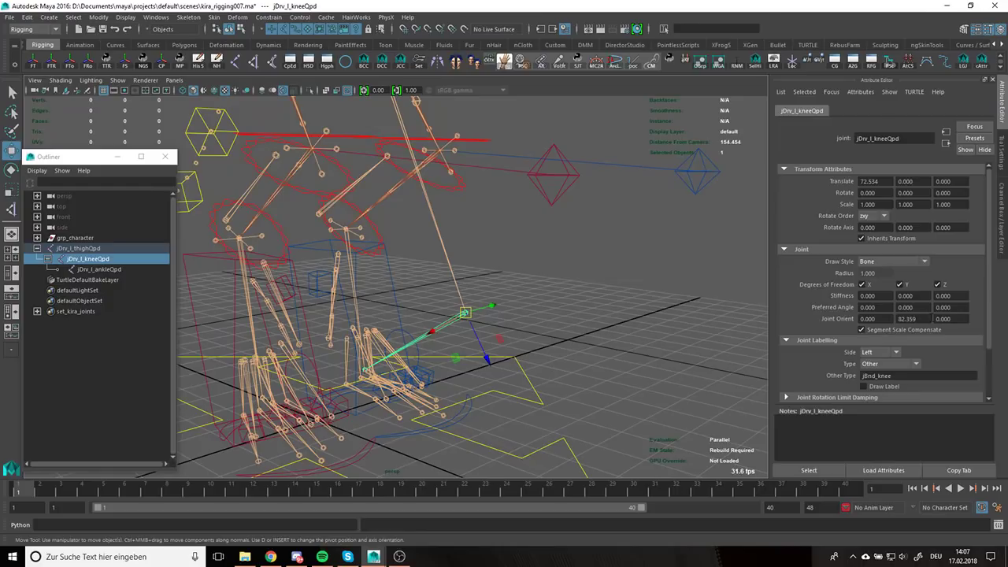
pyautogui.moveTo(565, 252)
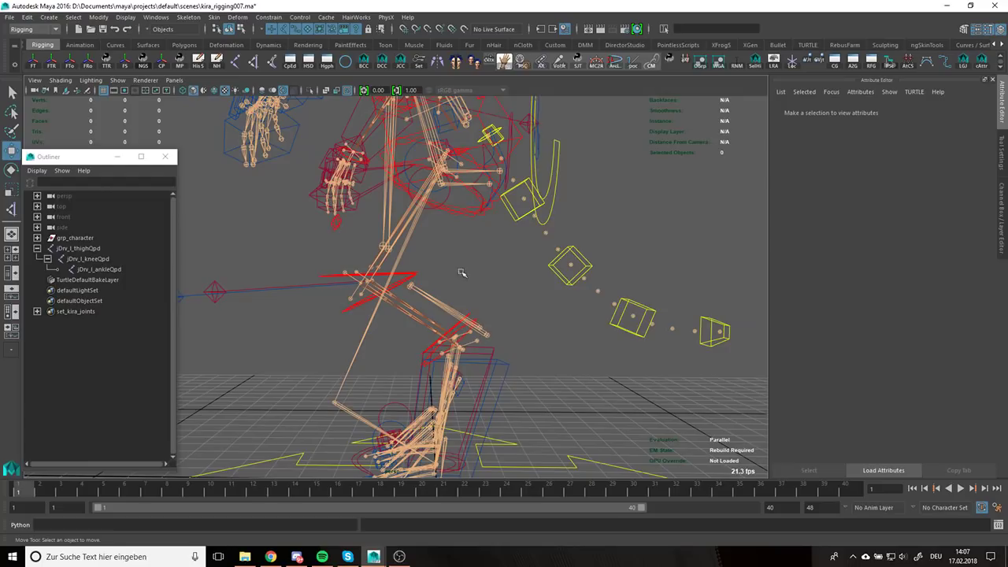
# Create ikHandle1 from jDrv_l_thighQjnt to jDrv_l_ankleQjnt and reselect the thigh joint
pyautogui.click(78, 249)
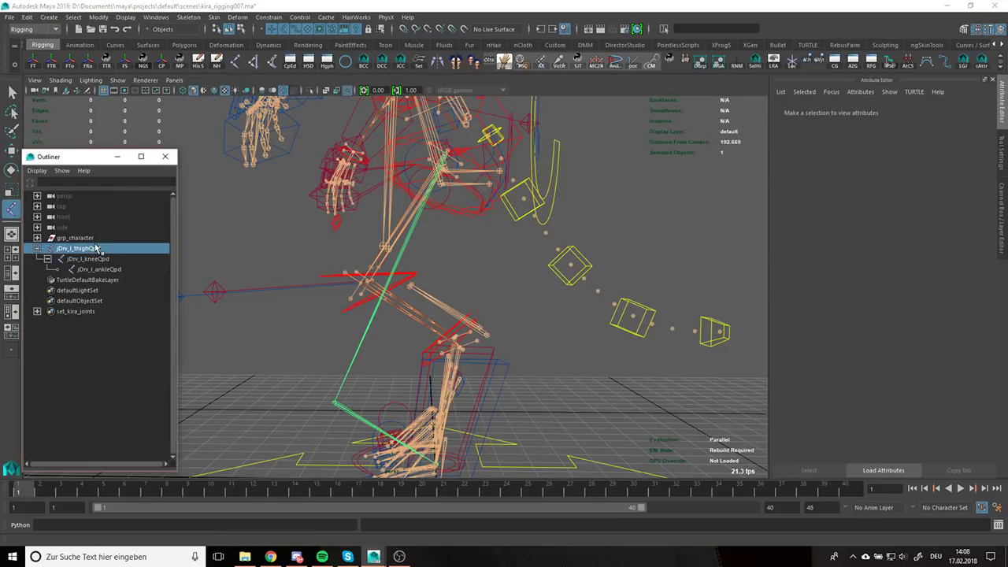
pyautogui.click(101, 267)
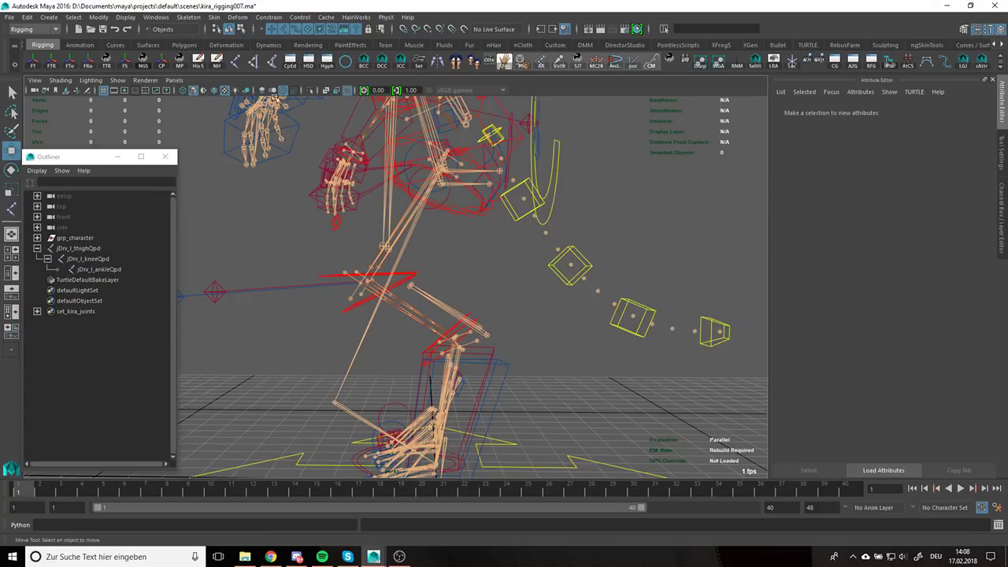
pyautogui.click(70, 289)
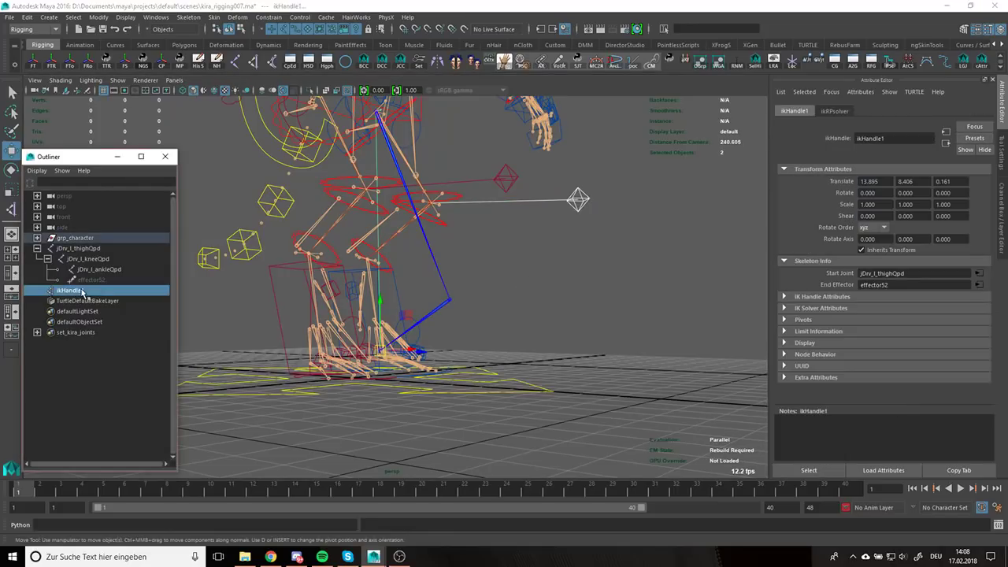
pyautogui.click(274, 19)
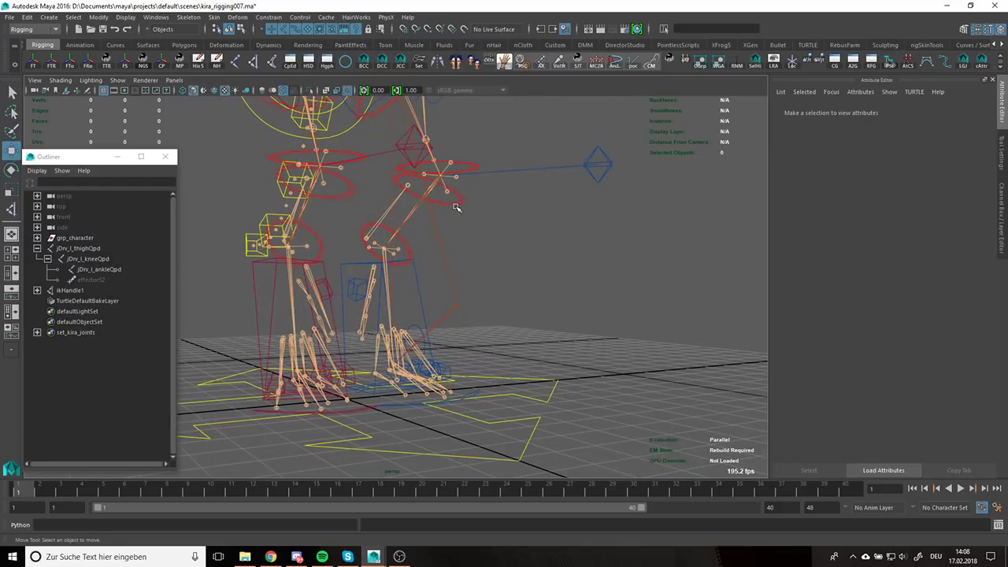
pyautogui.click(79, 249)
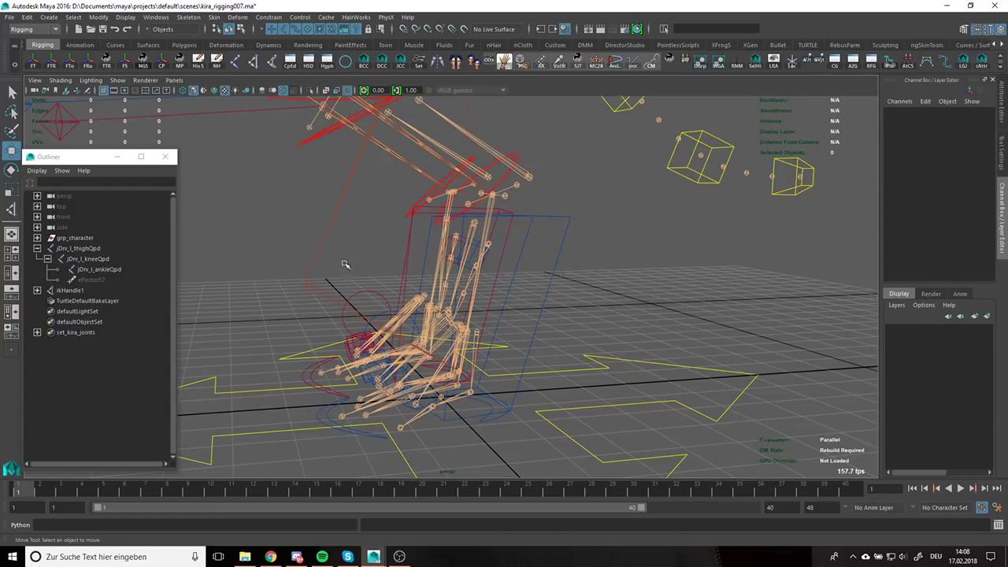
pyautogui.click(79, 248)
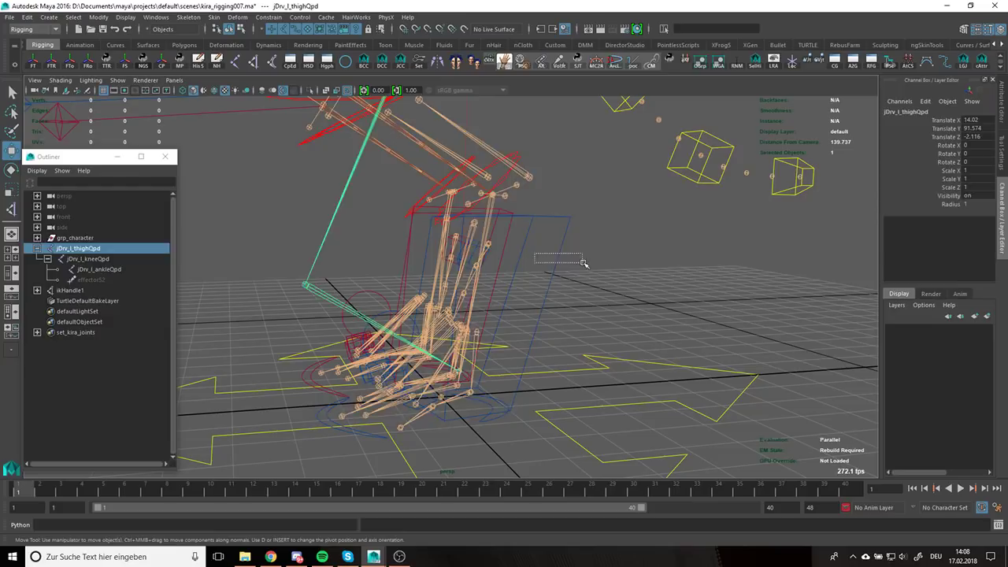
# Constrain ikHandle1 to the constraint node under cc_ik_l_leg
pyautogui.click(70, 290)
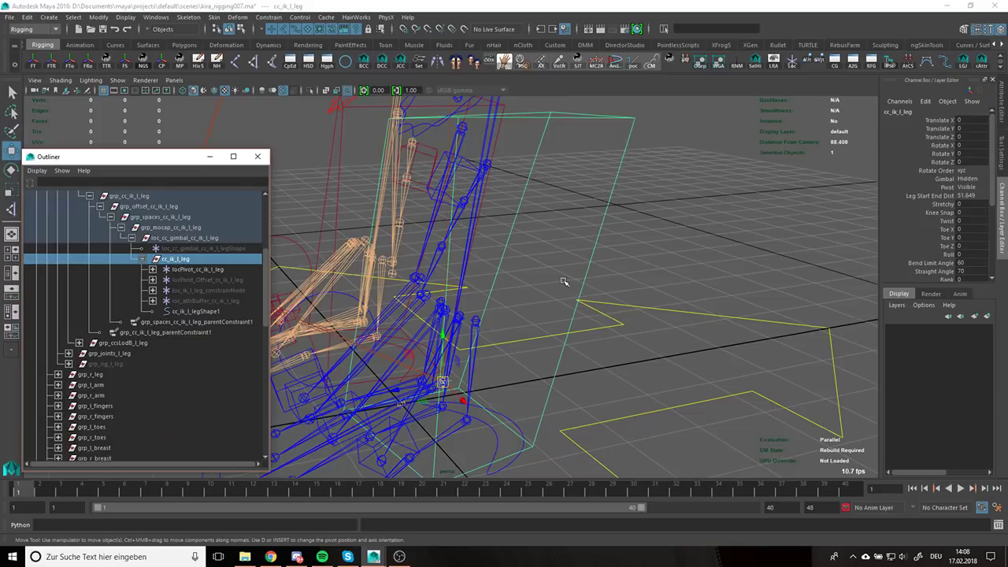
pyautogui.moveTo(567, 274)
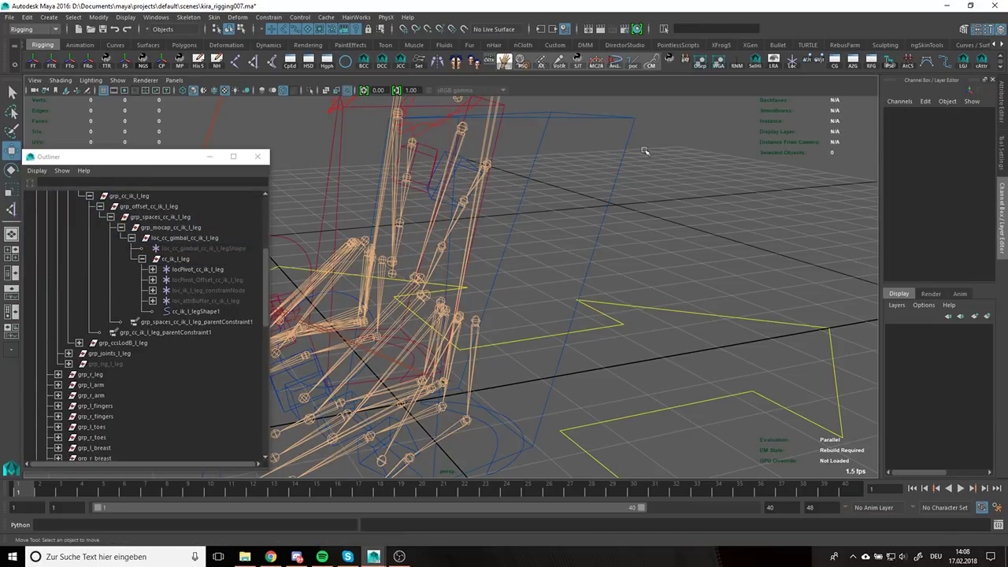
pyautogui.moveTo(646, 151); pyautogui.dragTo(570, 255)
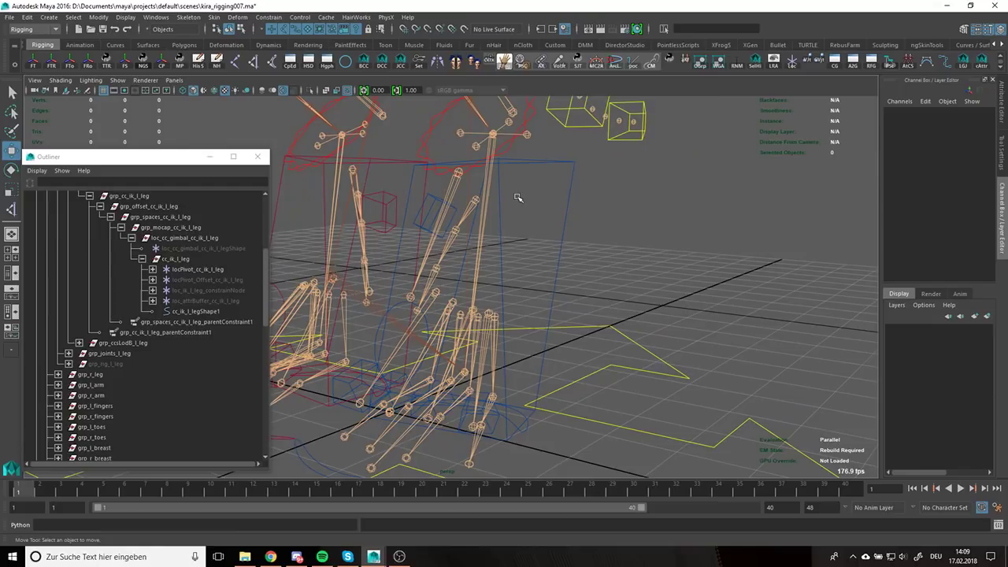
pyautogui.click(176, 258)
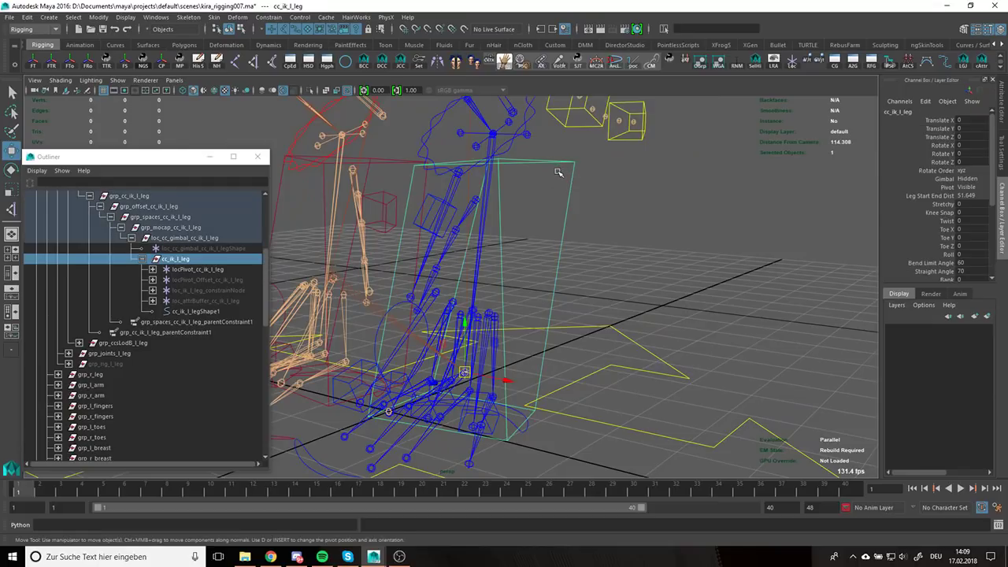
pyautogui.moveTo(652, 208)
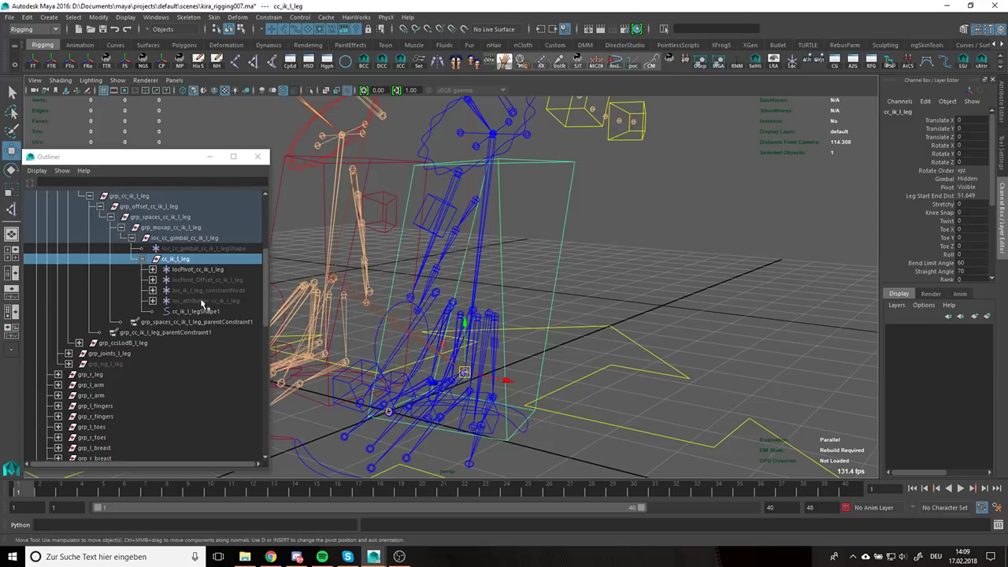
pyautogui.click(205, 290)
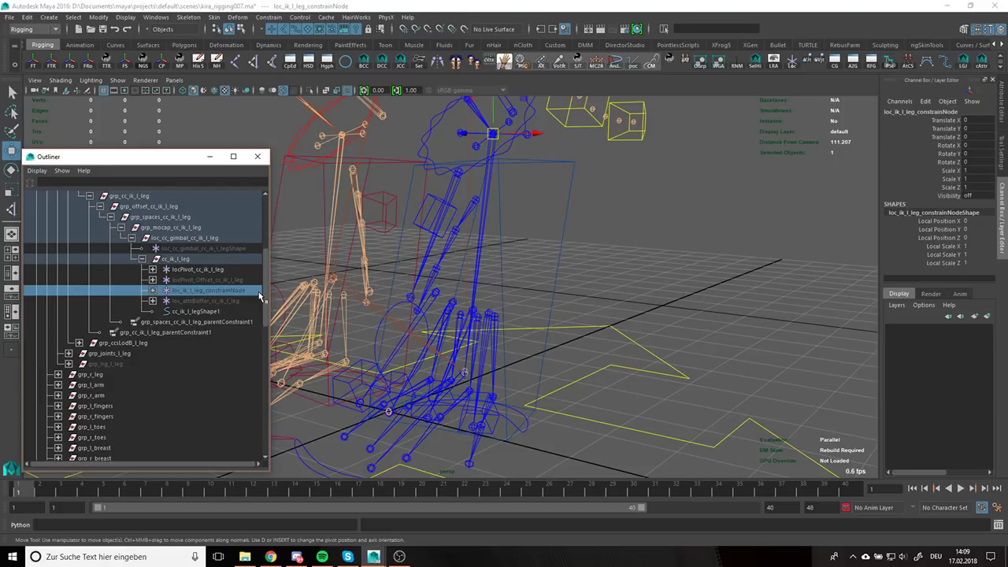
pyautogui.moveTo(245, 293)
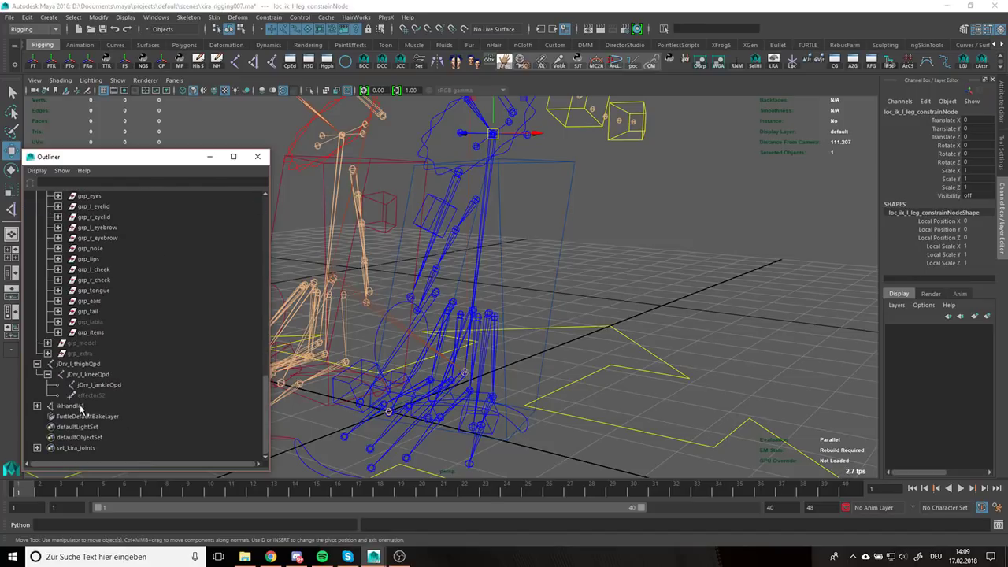
pyautogui.click(70, 405)
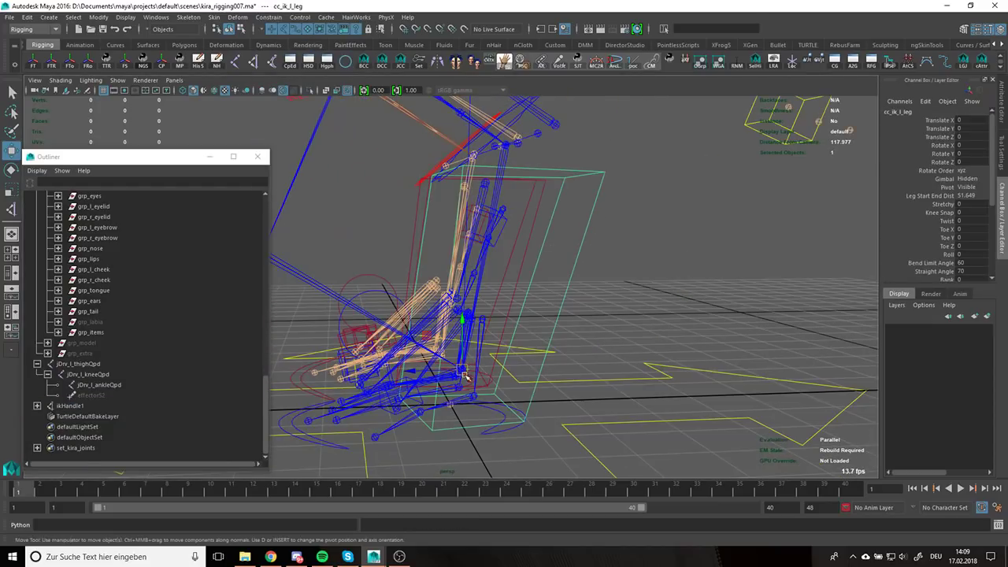
# Move cc_ik_l_leg to confirm the driver leg follows
pyautogui.moveTo(465, 378); pyautogui.dragTo(645, 299)
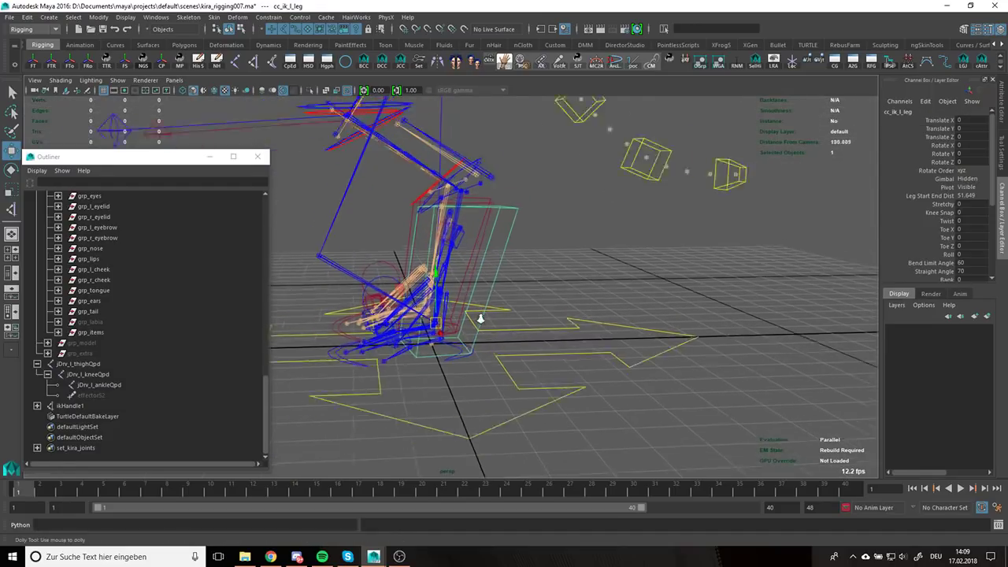
pyautogui.moveTo(480, 318); pyautogui.dragTo(602, 189)
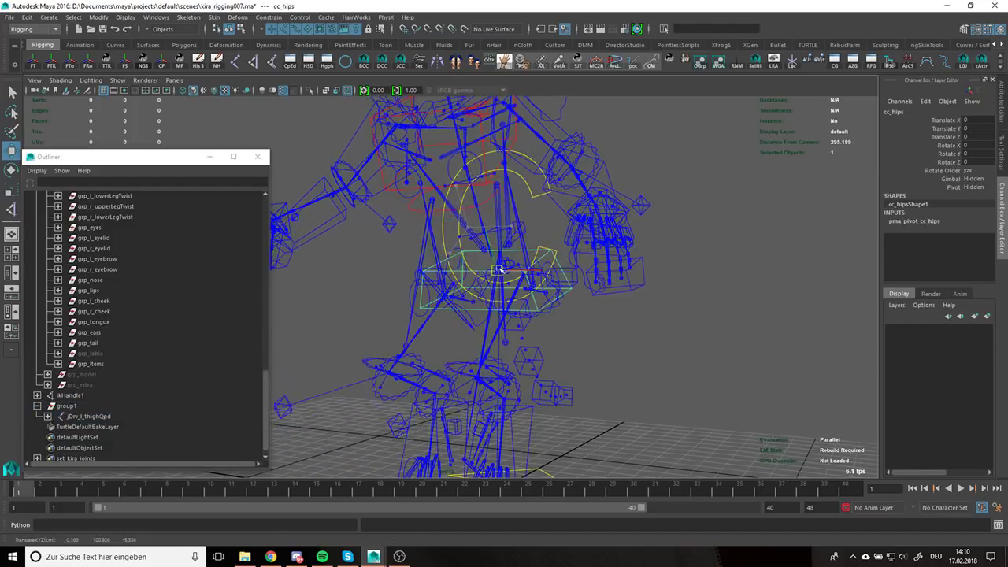
# Parent the driver chain group into the left leg joints group and gather the jDrv thigh groups as group1
pyautogui.click(88, 416)
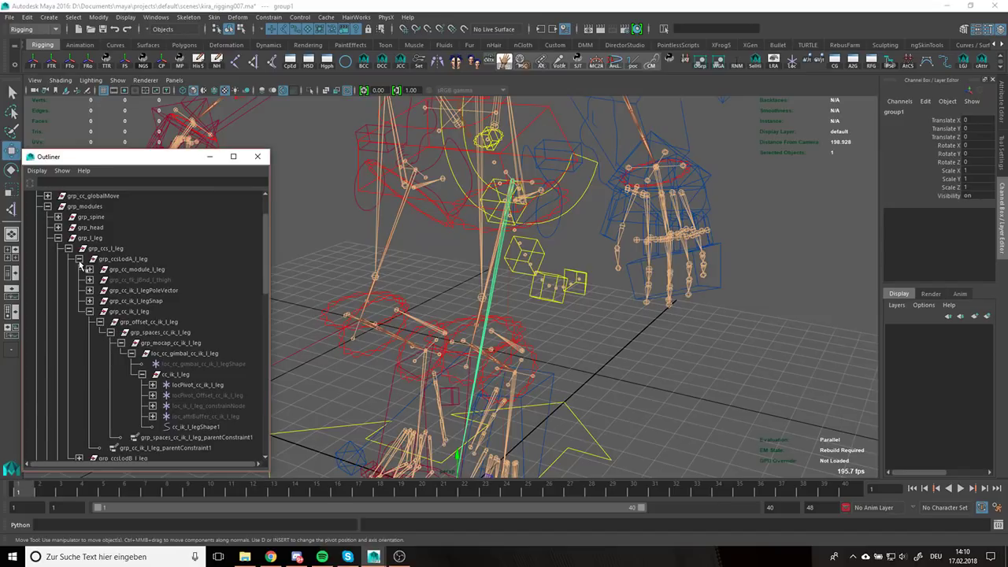
pyautogui.click(111, 280)
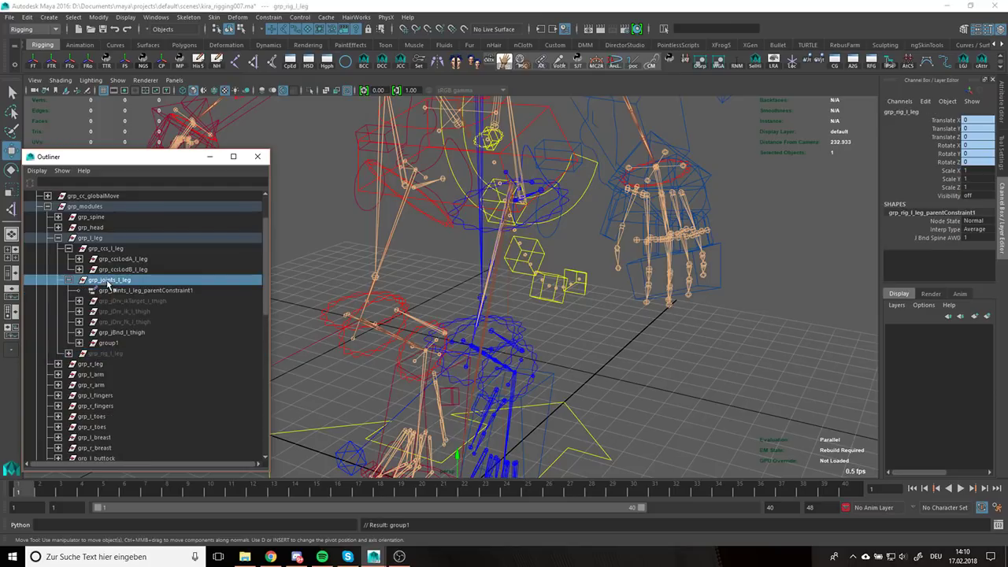
pyautogui.click(123, 331)
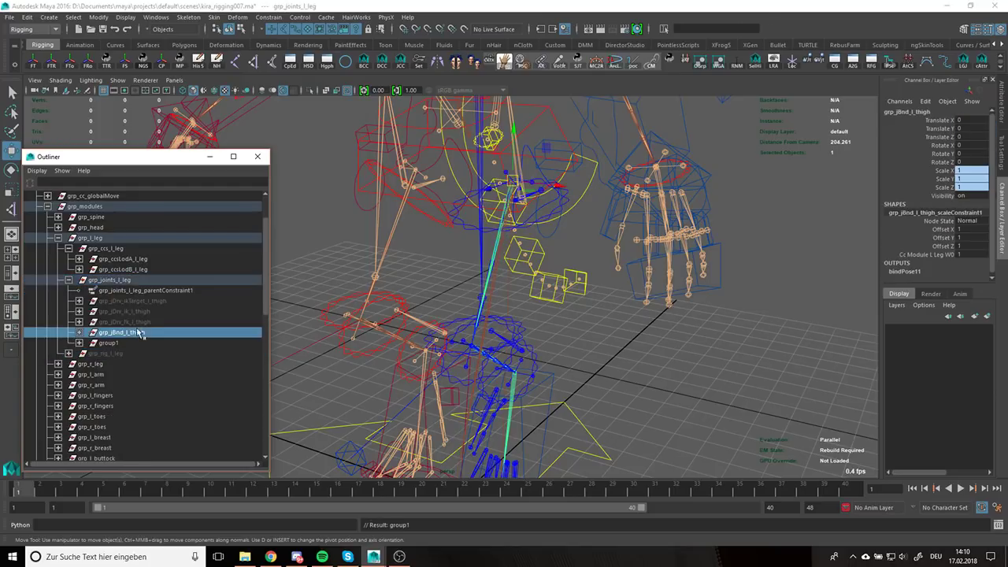
pyautogui.click(134, 299)
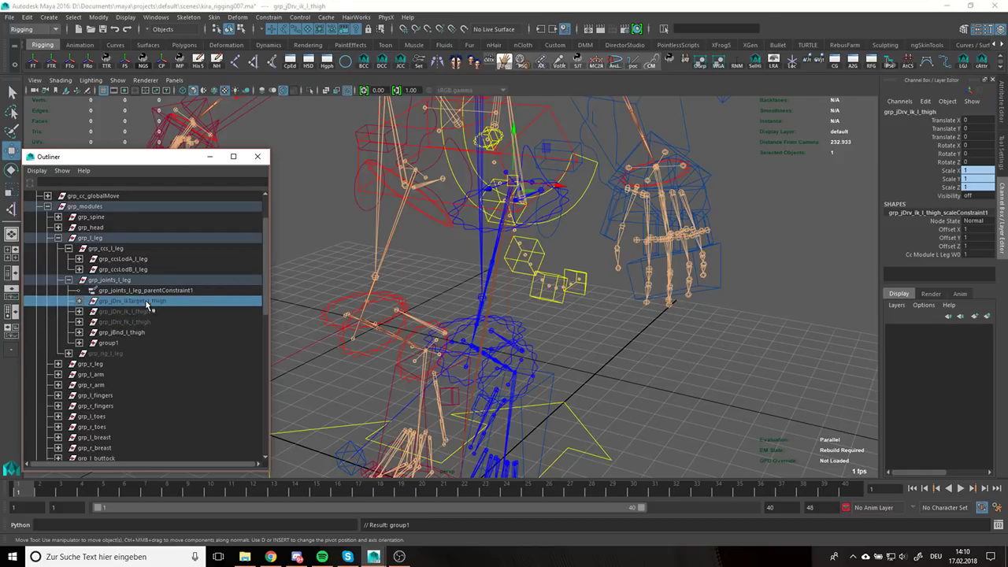
pyautogui.click(123, 331)
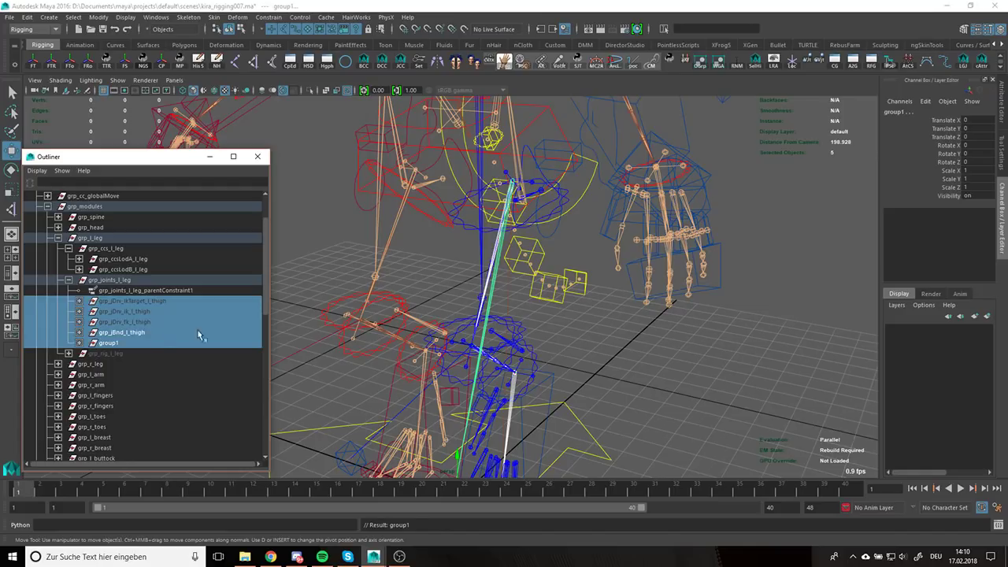
pyautogui.click(110, 280)
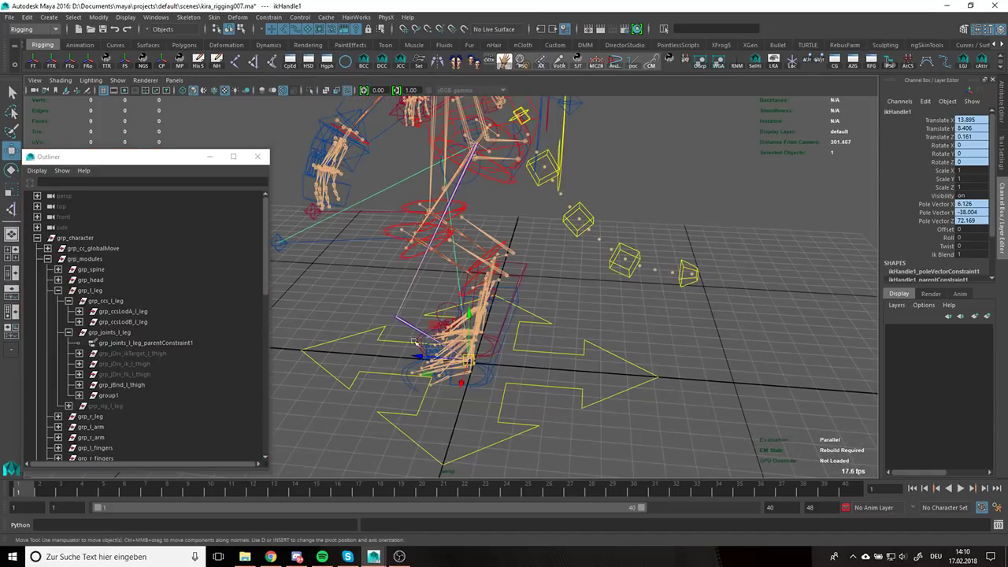
# Select cc_ik_l_leg and pull it up and sideways to bend the leg and test the auxiliary chain
pyautogui.click(107, 394)
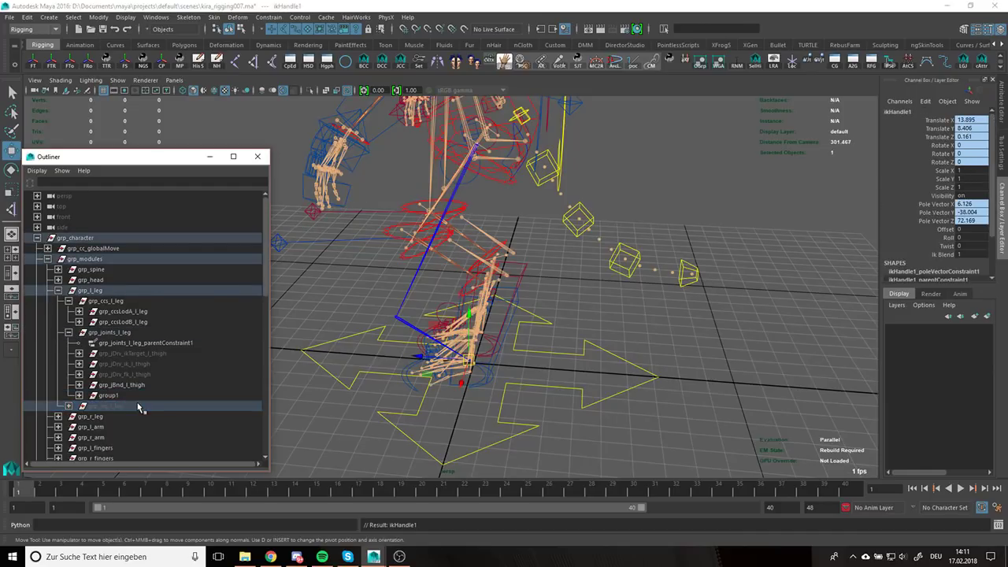
pyautogui.click(70, 407)
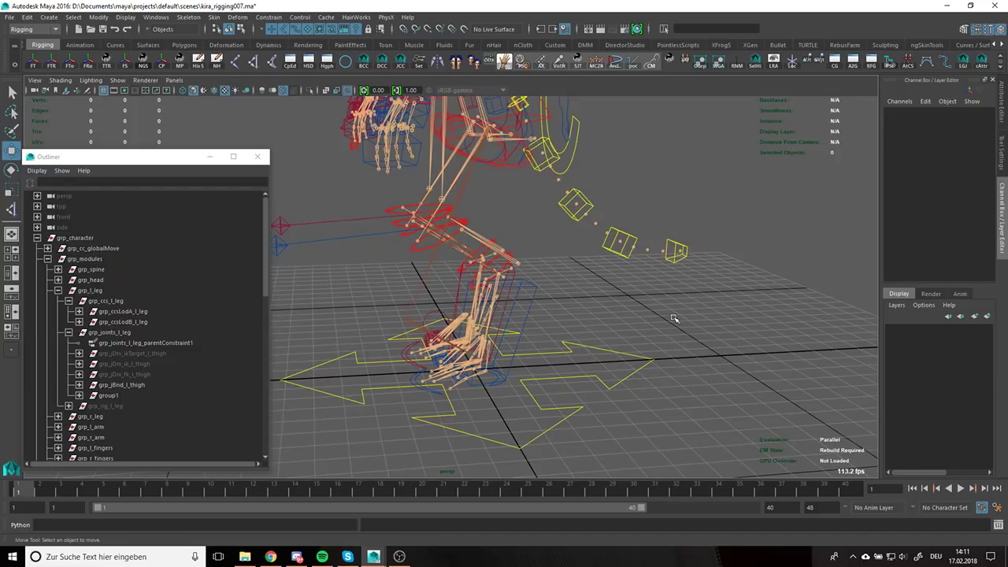
pyautogui.moveTo(655, 321)
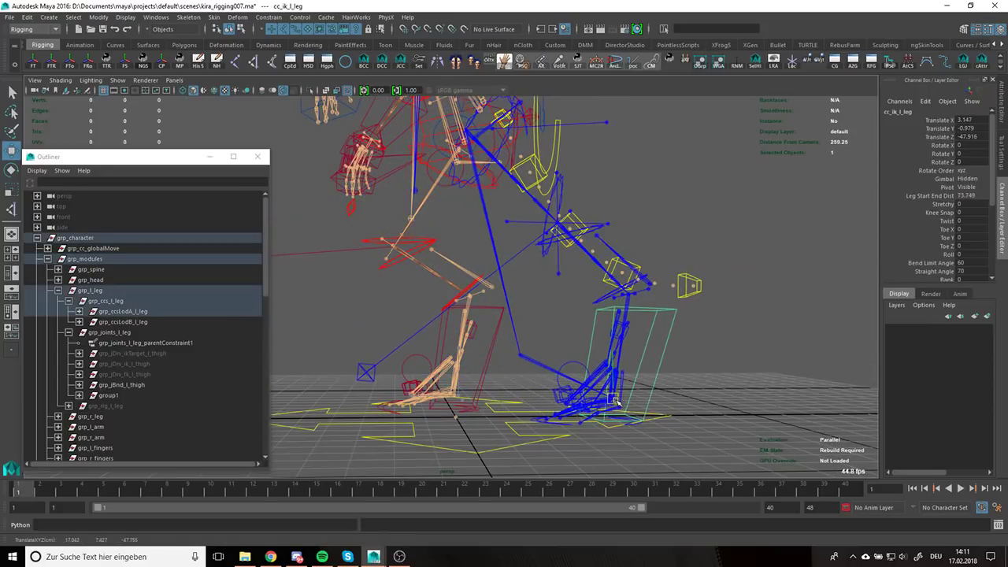
pyautogui.moveTo(614, 402); pyautogui.dragTo(586, 350)
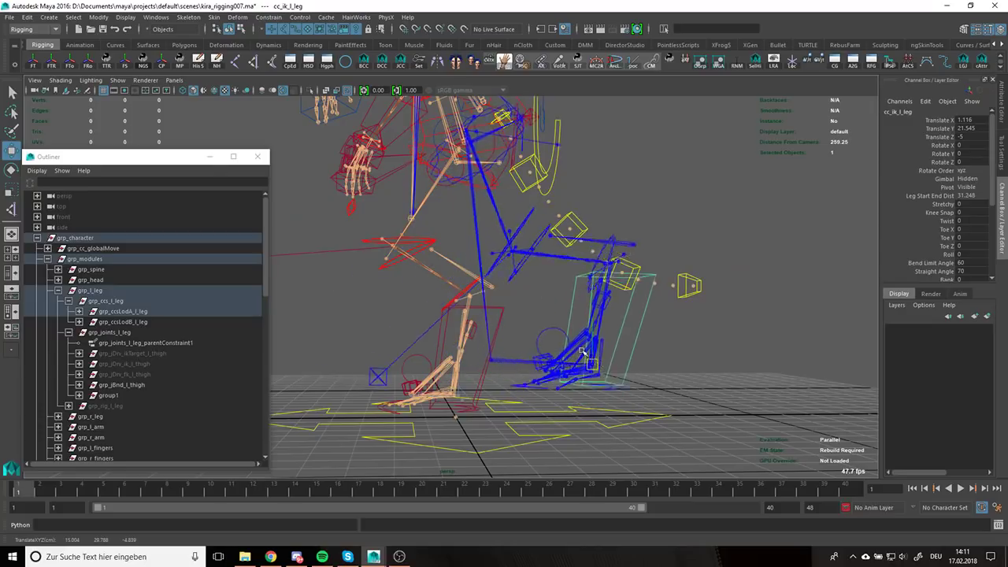
pyautogui.moveTo(583, 349); pyautogui.dragTo(433, 330)
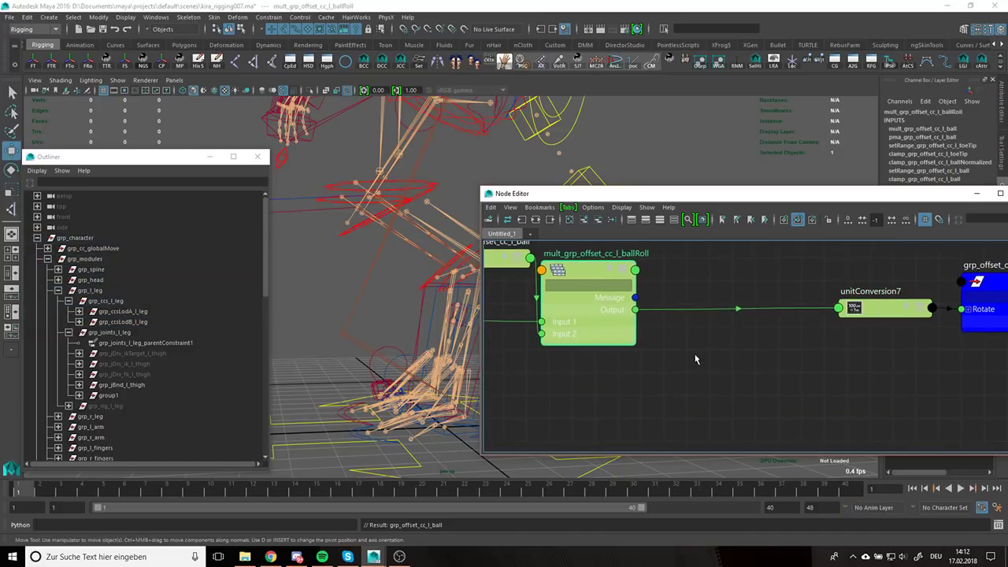
# Create a plusMinusAverage node, bring jDrv_l_thighQpd into the graph, and move the foot control to test
pyautogui.moveTo(669, 370); pyautogui.dragTo(753, 384)
pyautogui.write('plusMinusAverage')
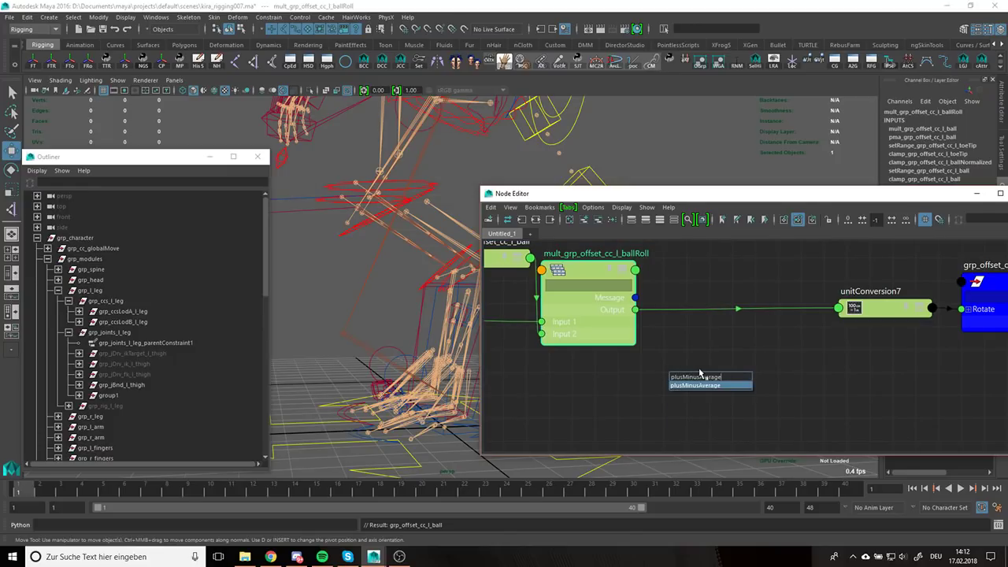
pyautogui.click(709, 384)
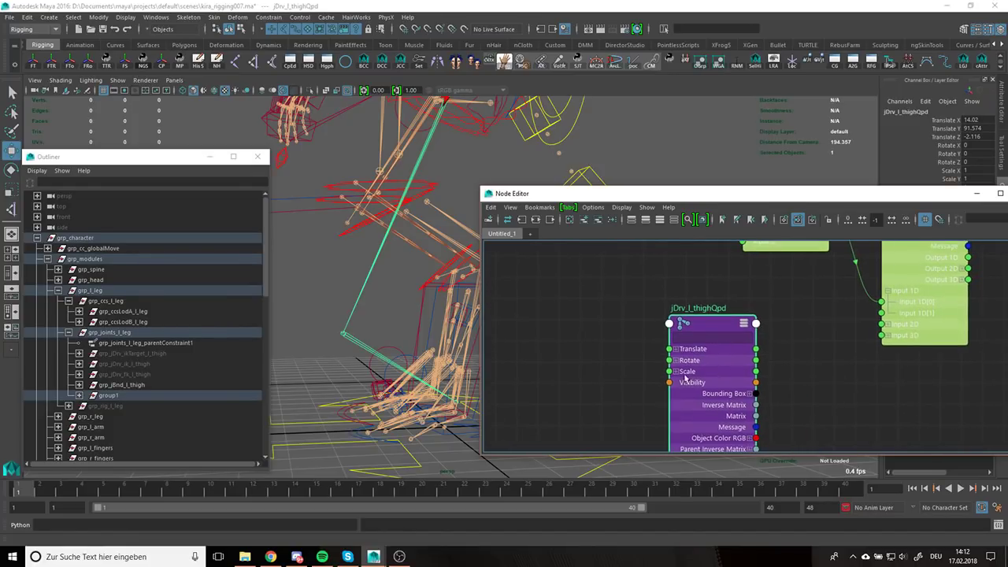
pyautogui.click(681, 359)
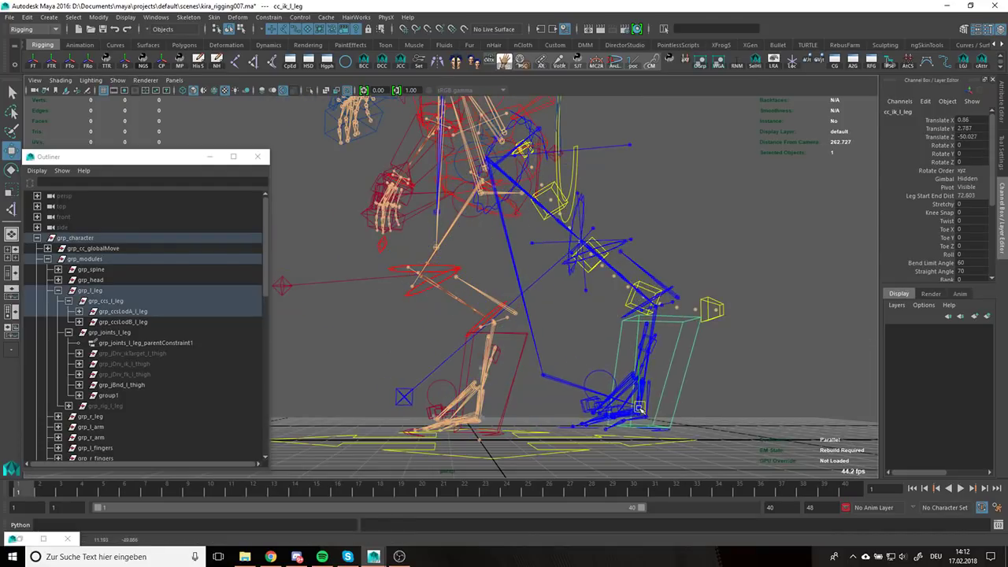
pyautogui.moveTo(638, 407); pyautogui.dragTo(611, 386)
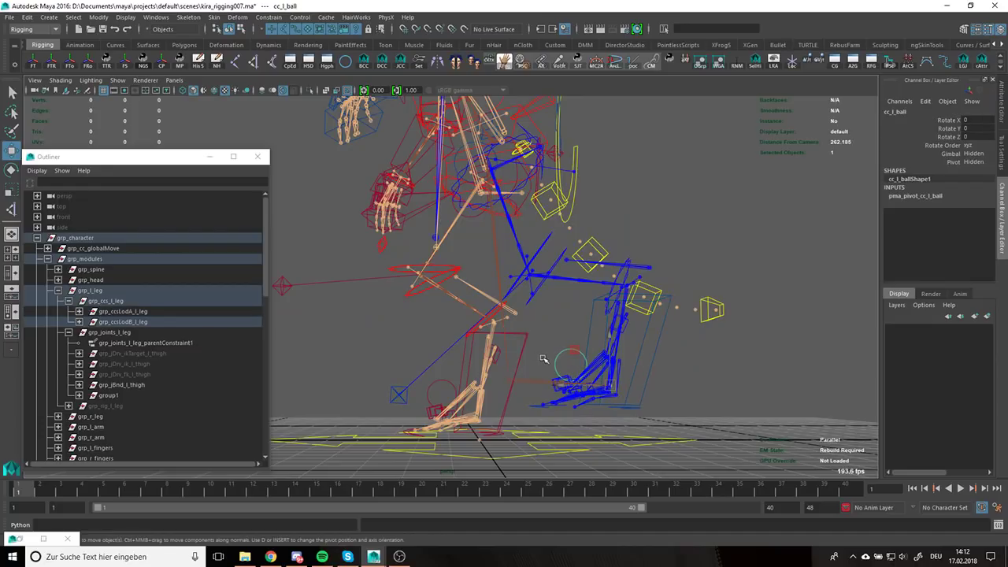
pyautogui.moveTo(510, 328)
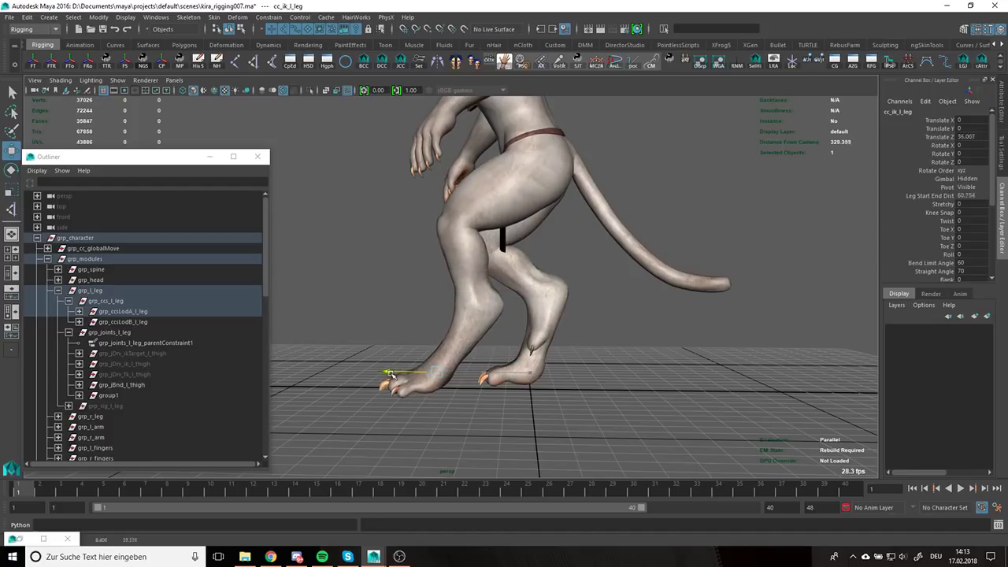
# Move cc_ik_l_leg, then lower cc_fullBody into a crouch to see the legs and foot react
pyautogui.moveTo(390, 375); pyautogui.dragTo(429, 368)
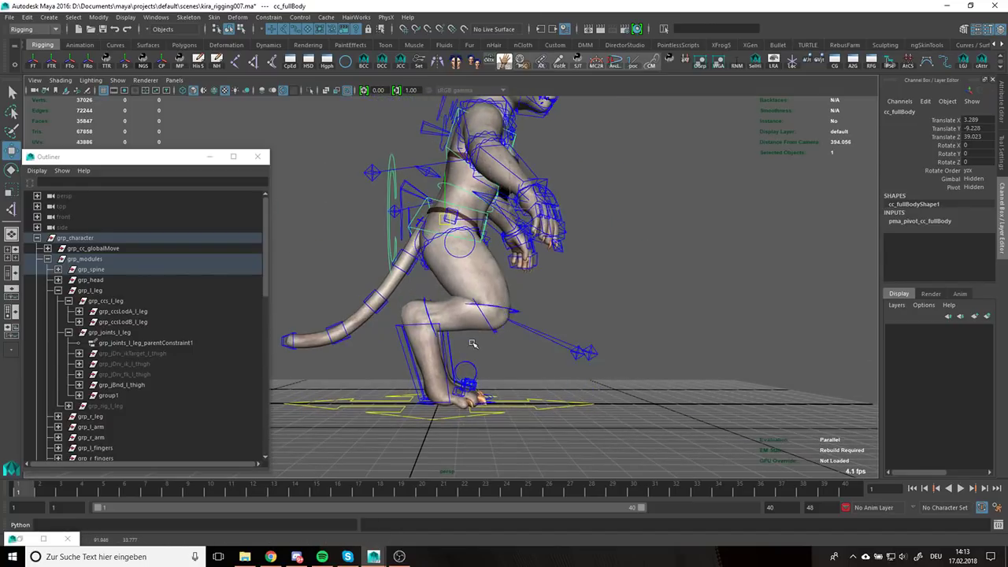
pyautogui.moveTo(473, 343); pyautogui.dragTo(504, 371)
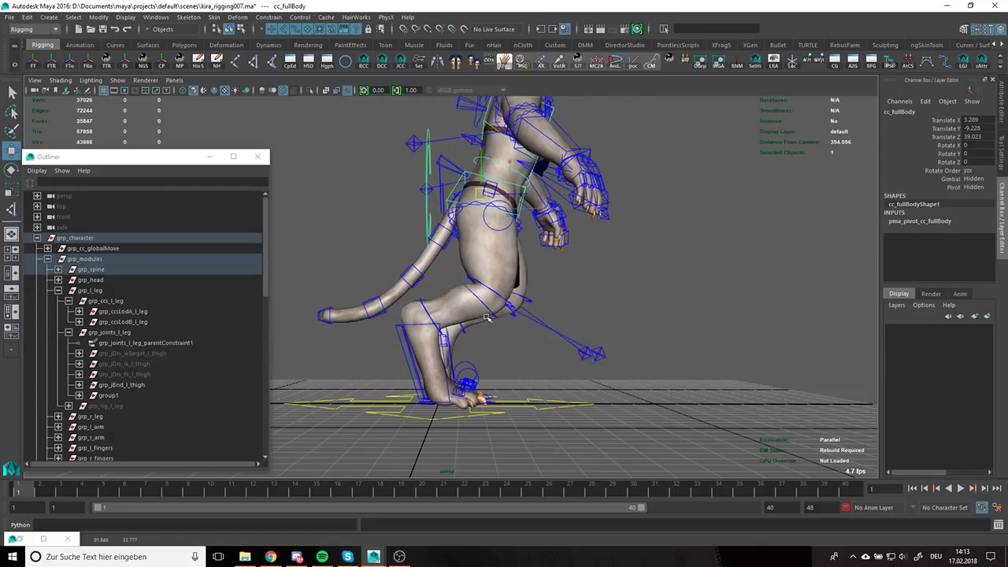
pyautogui.moveTo(485, 318); pyautogui.dragTo(406, 363)
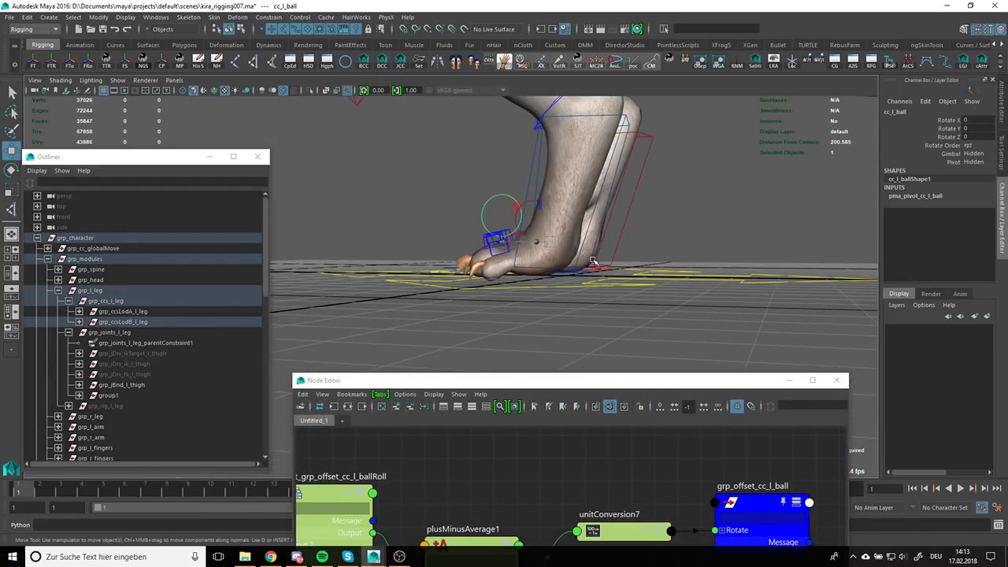
# Add an attribute named autoRotate to cc_l_ball through Modify > Add Attribute
pyautogui.moveTo(596, 260); pyautogui.dragTo(548, 314)
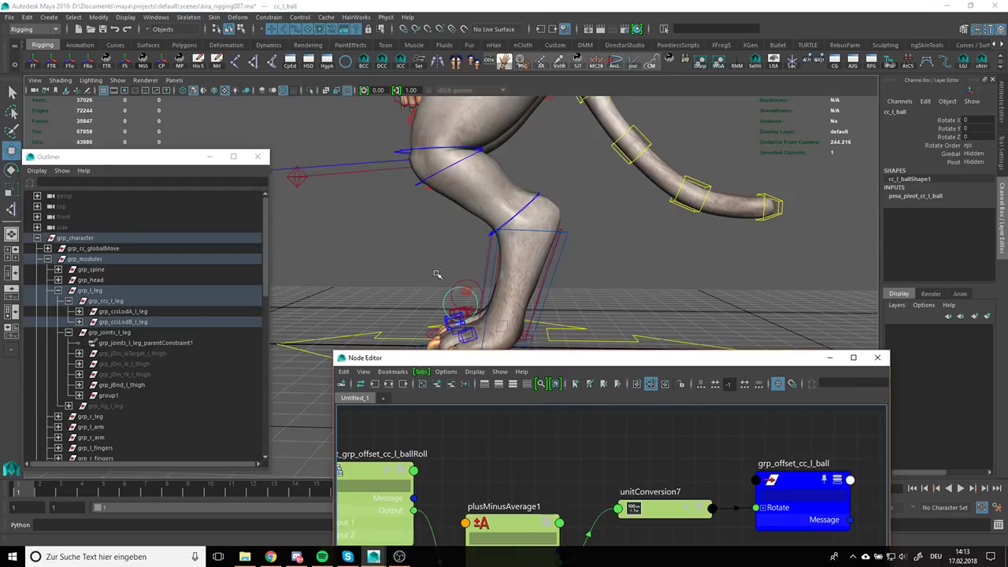
pyautogui.click(163, 19)
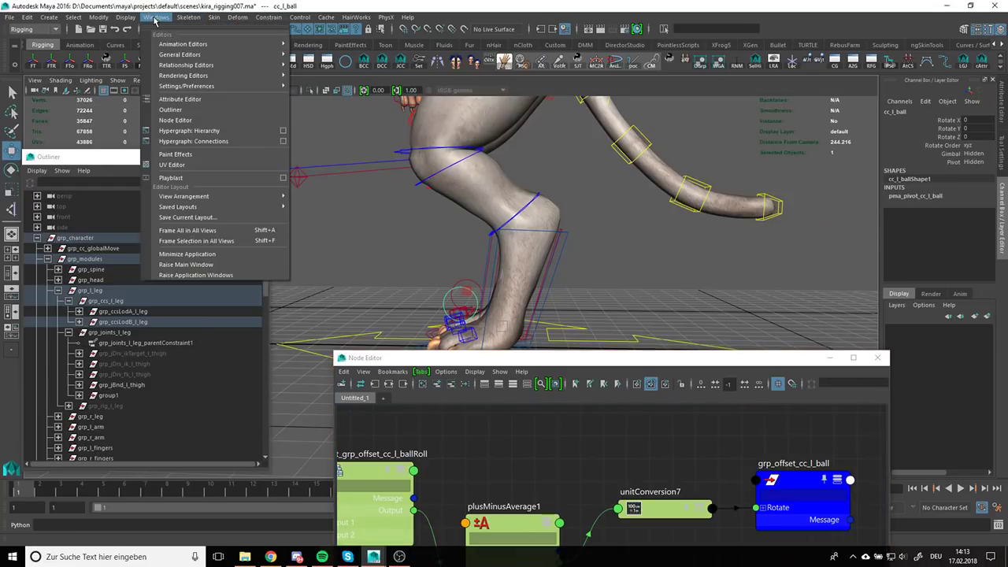
pyautogui.moveTo(183, 196)
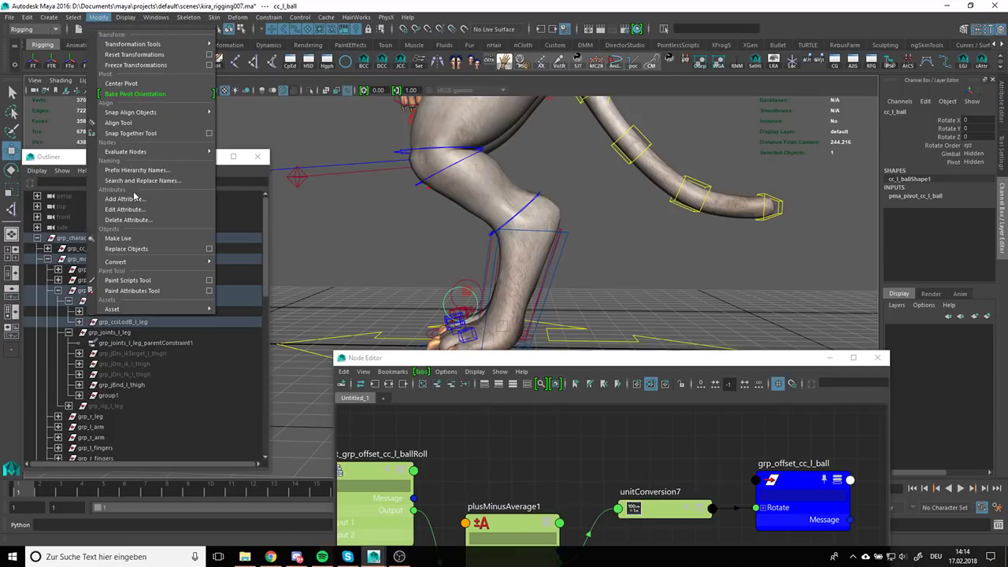
pyautogui.click(123, 198)
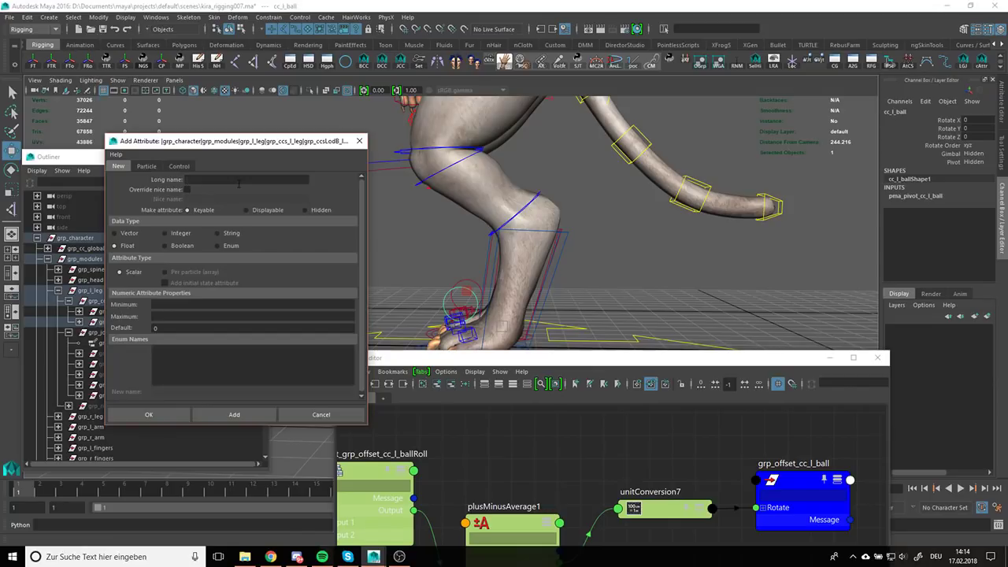
pyautogui.write('autoRotate')
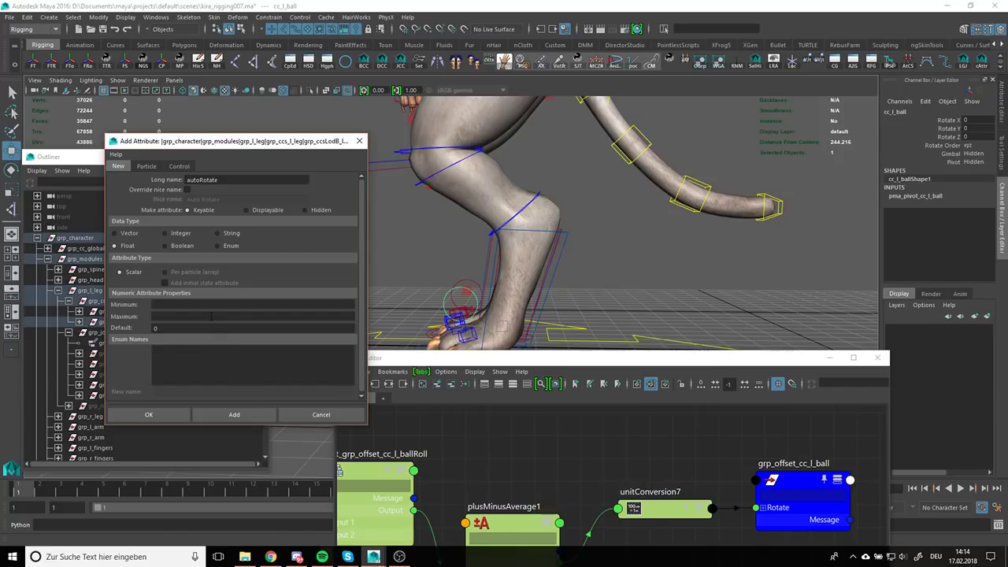
pyautogui.click(233, 415)
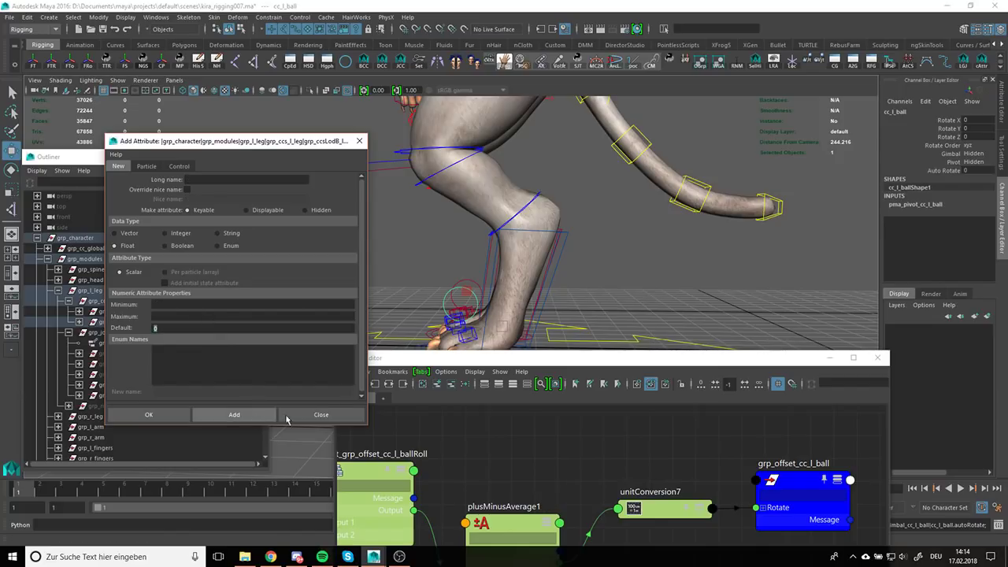
pyautogui.click(321, 414)
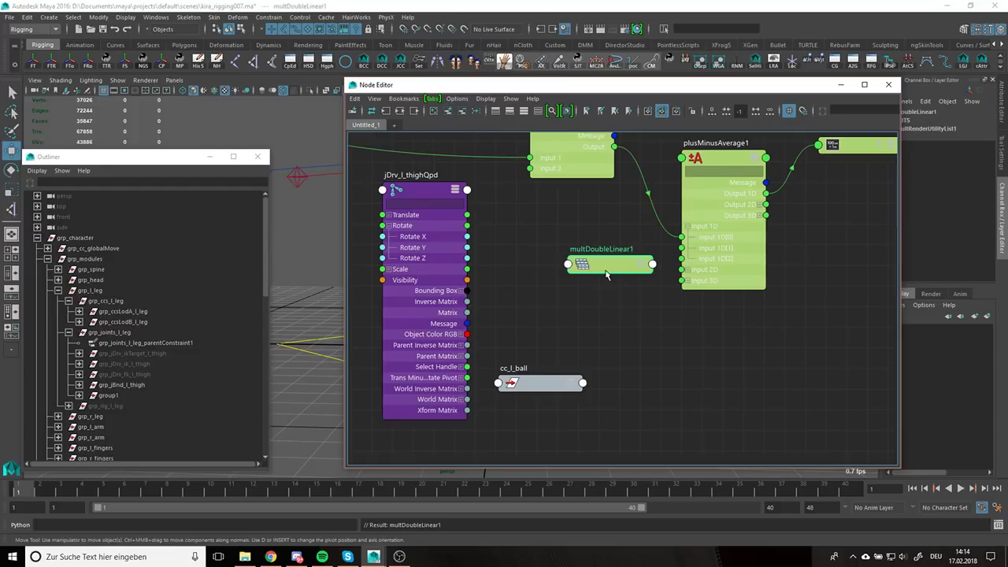
# Expand the multDoubleLinear1 node to show its input and output attributes
pyautogui.click(611, 264)
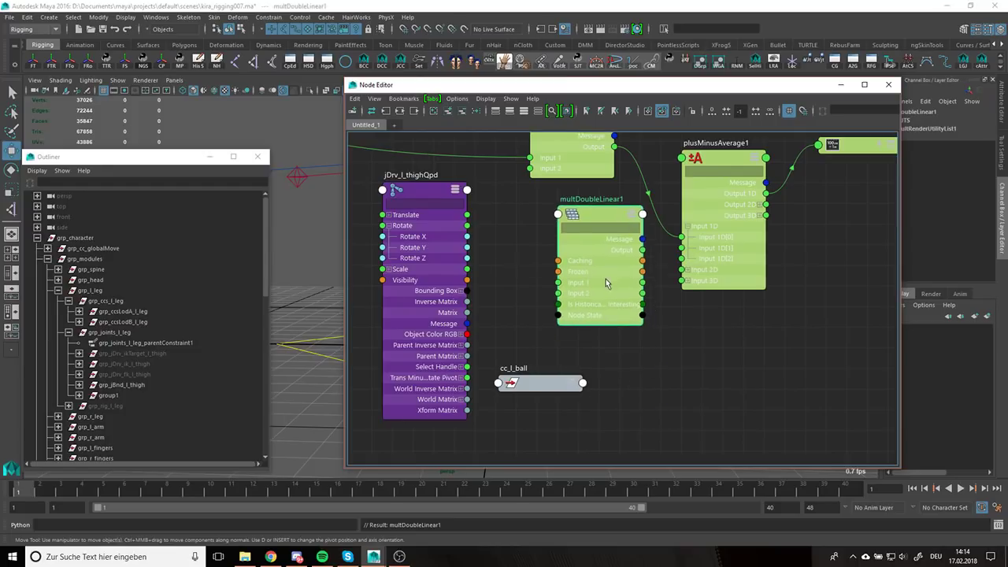